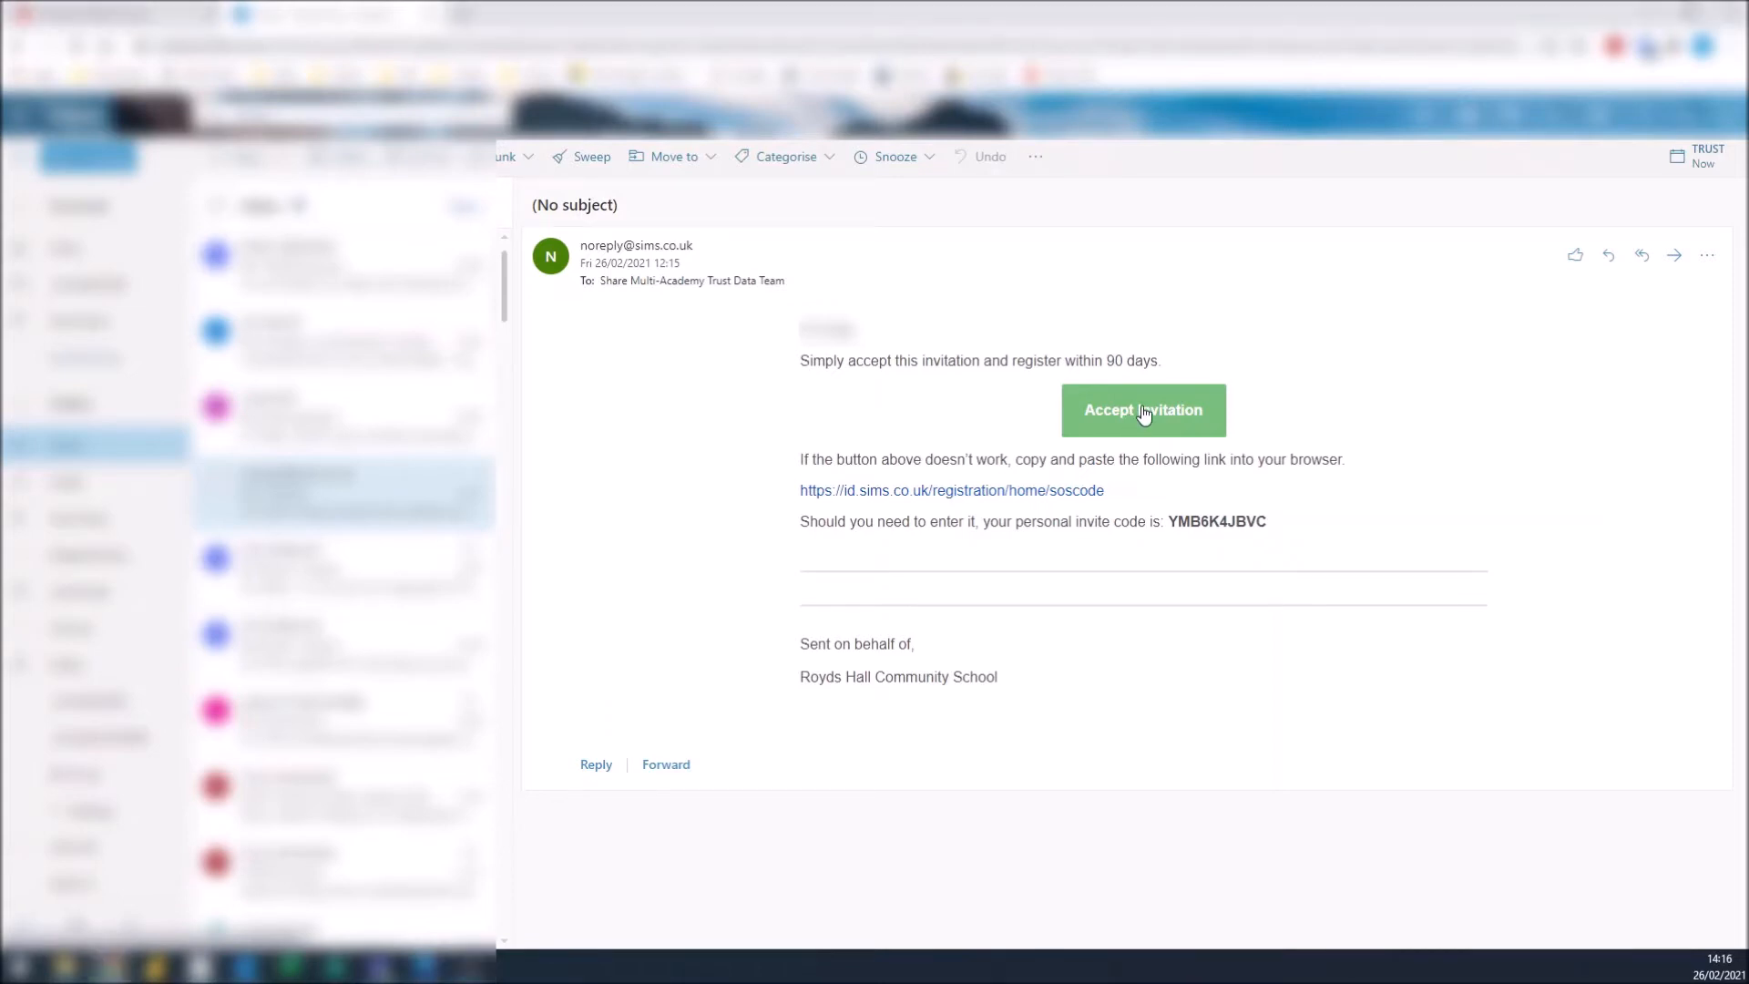
# Accept the SIMS registration invitation from the email, opening the SIMS ID registration page
pyautogui.click(1142, 410)
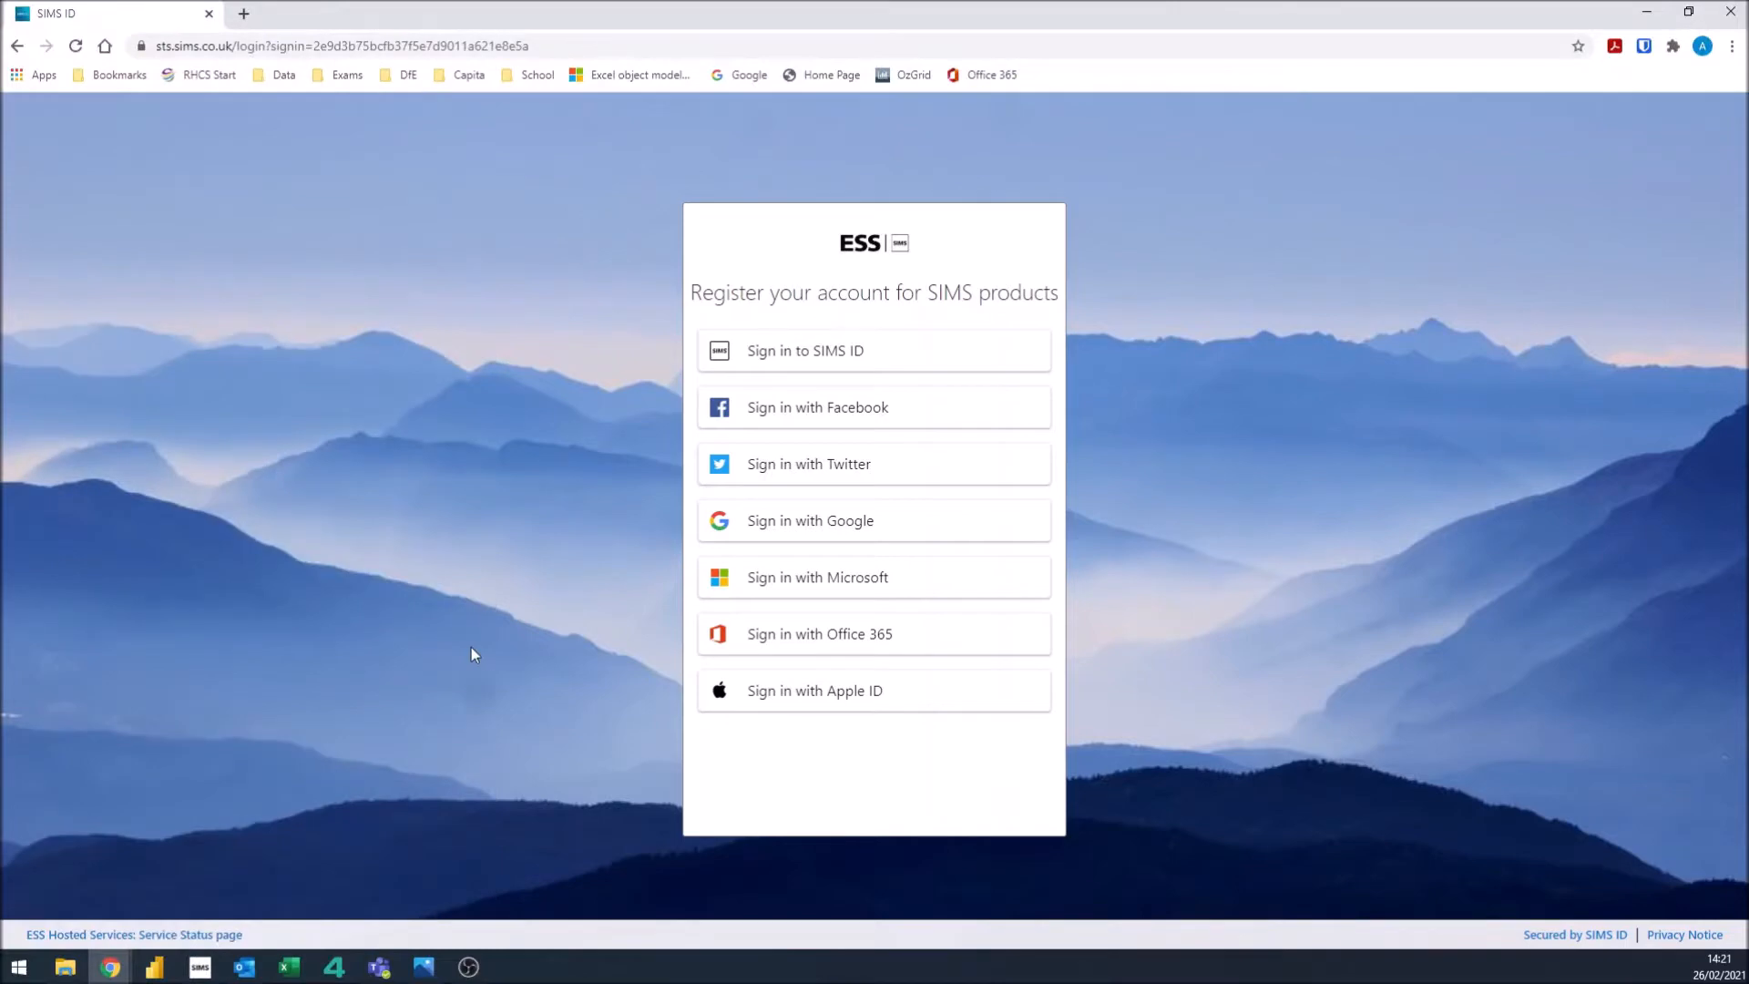
pyautogui.moveTo(858, 581)
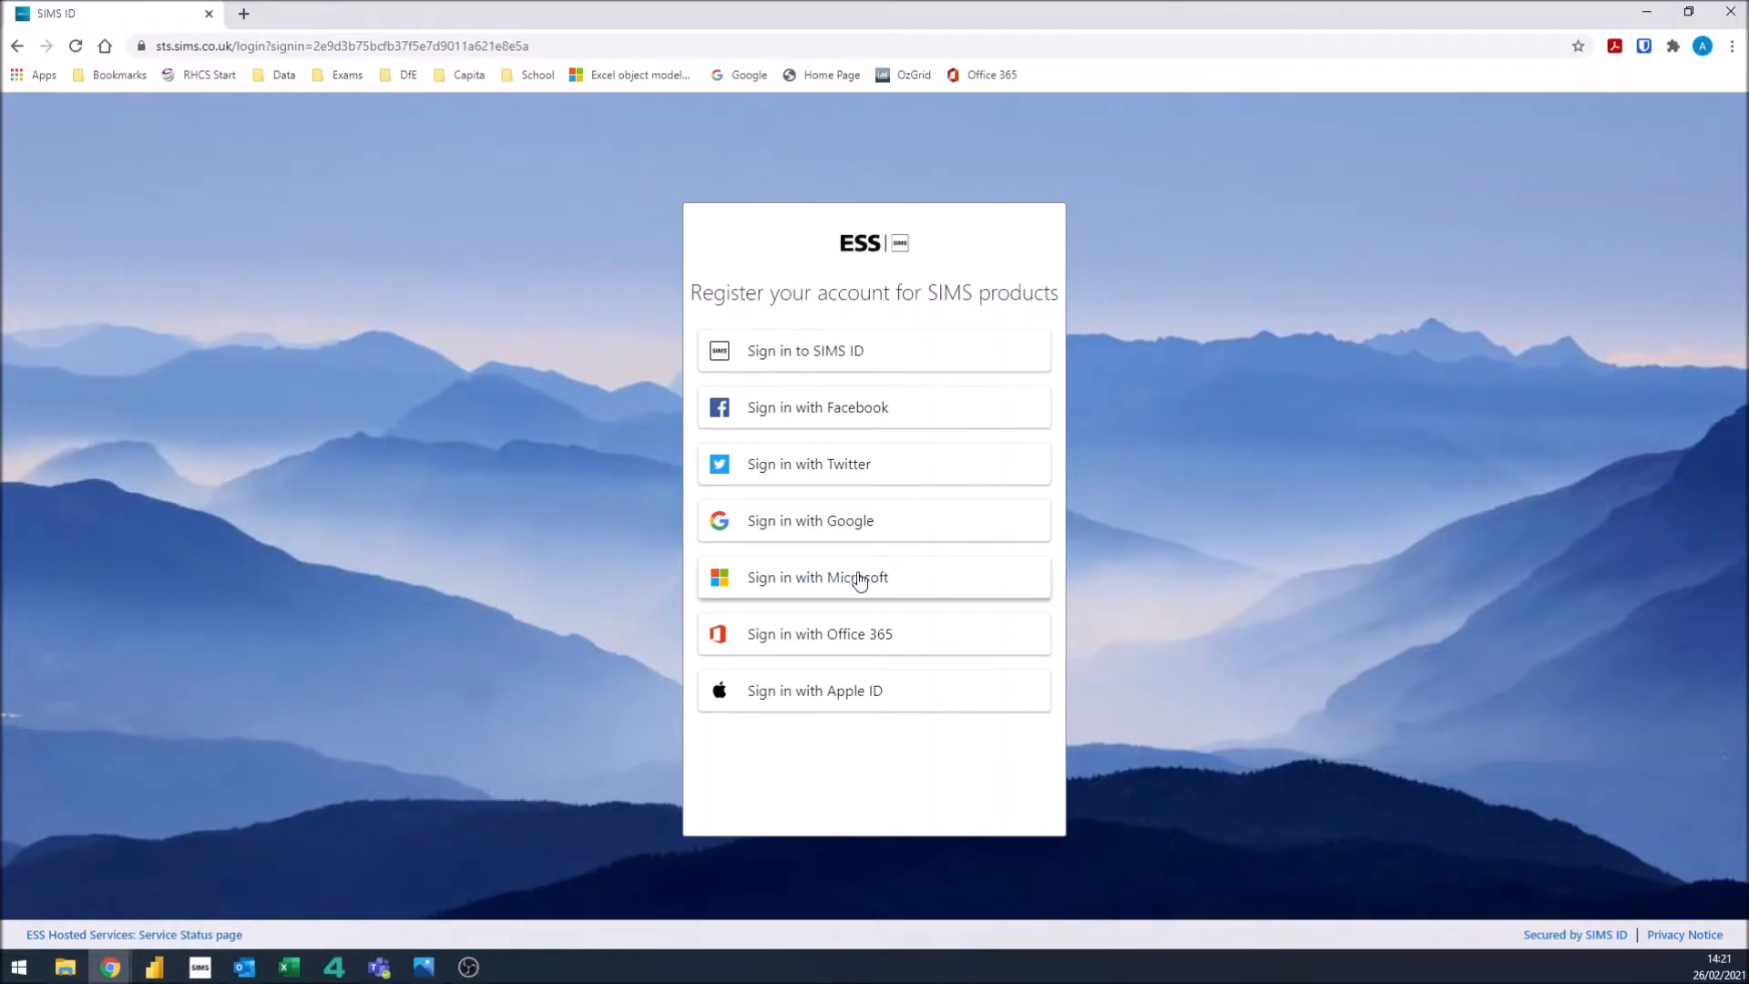
# Choose 'Sign in with Microsoft' to register the SIMS account
pyautogui.click(817, 578)
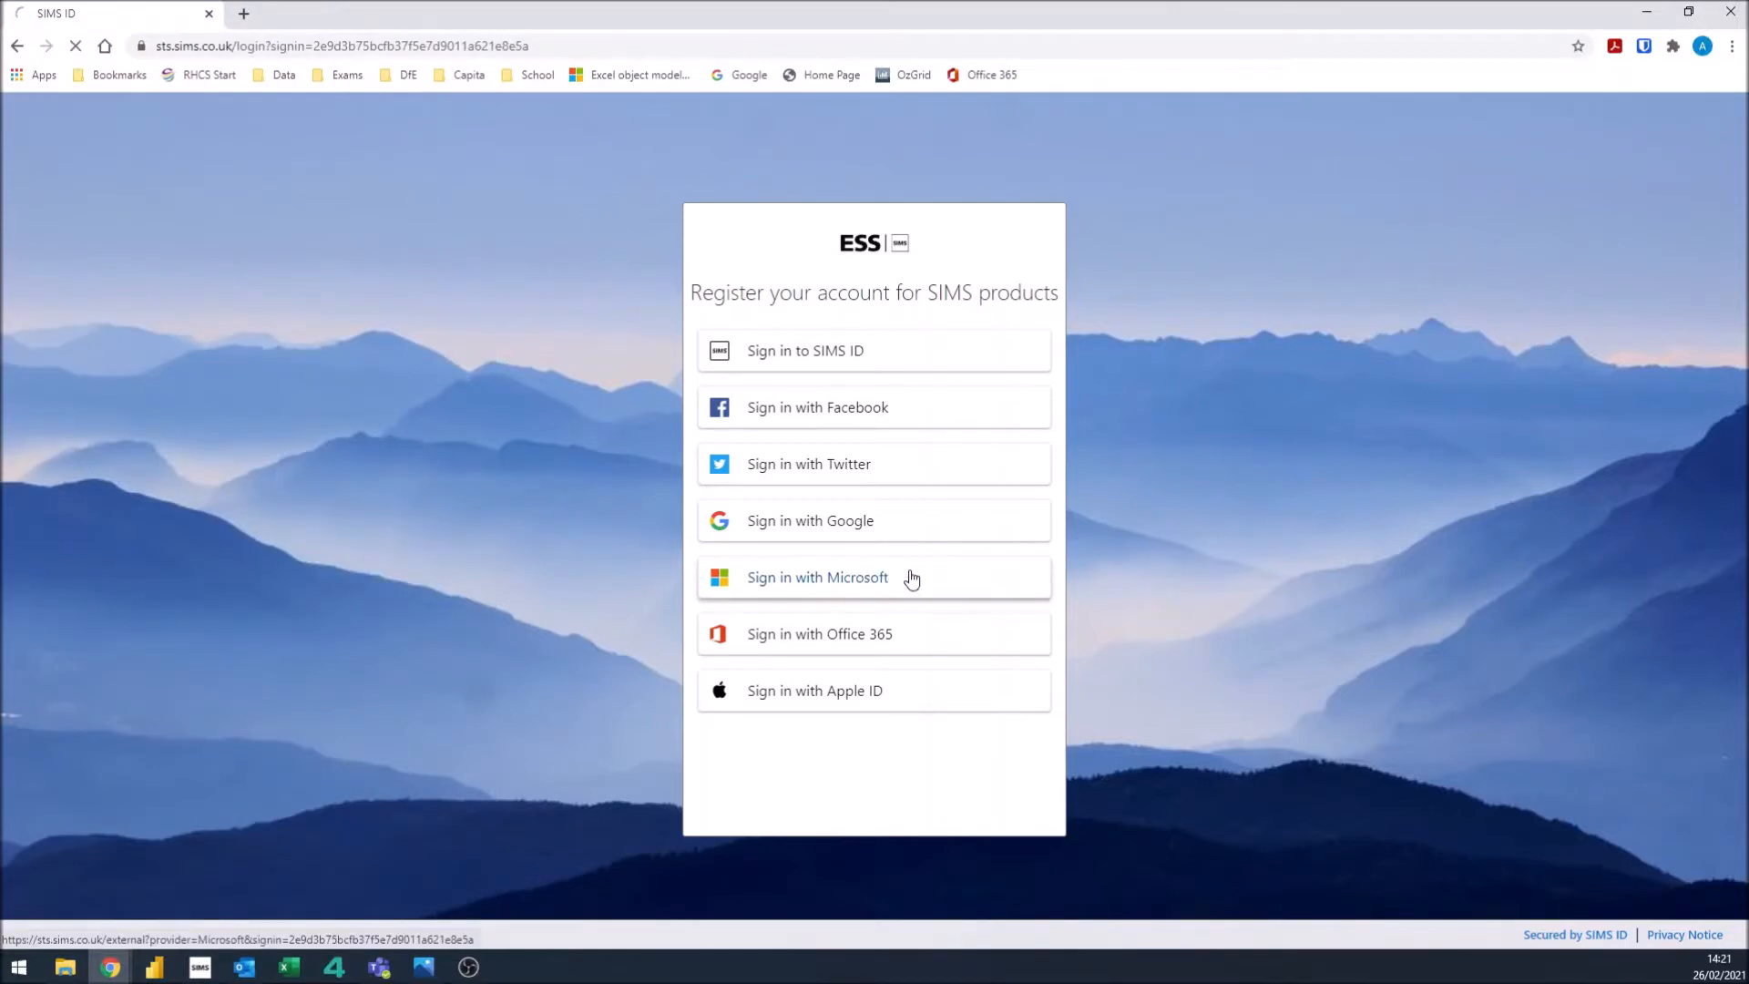
pyautogui.click(816, 578)
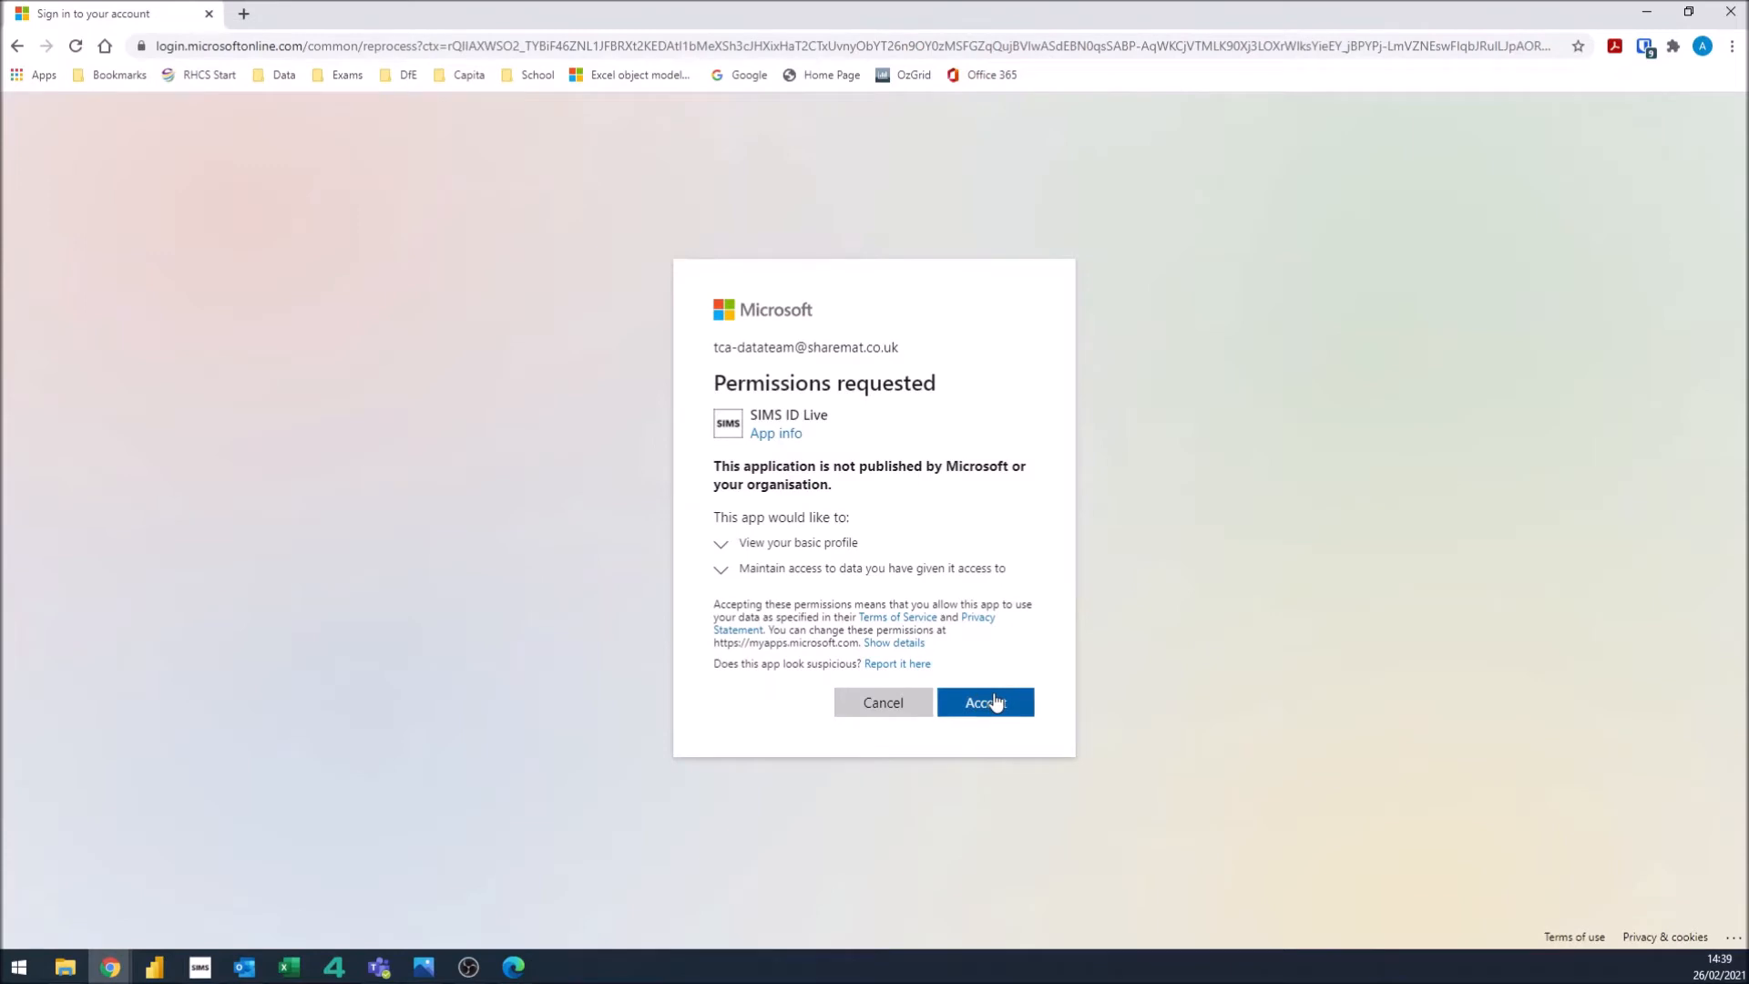
# Grant SIMS ID Live the requested Microsoft profile and data-access permissions
pyautogui.click(984, 702)
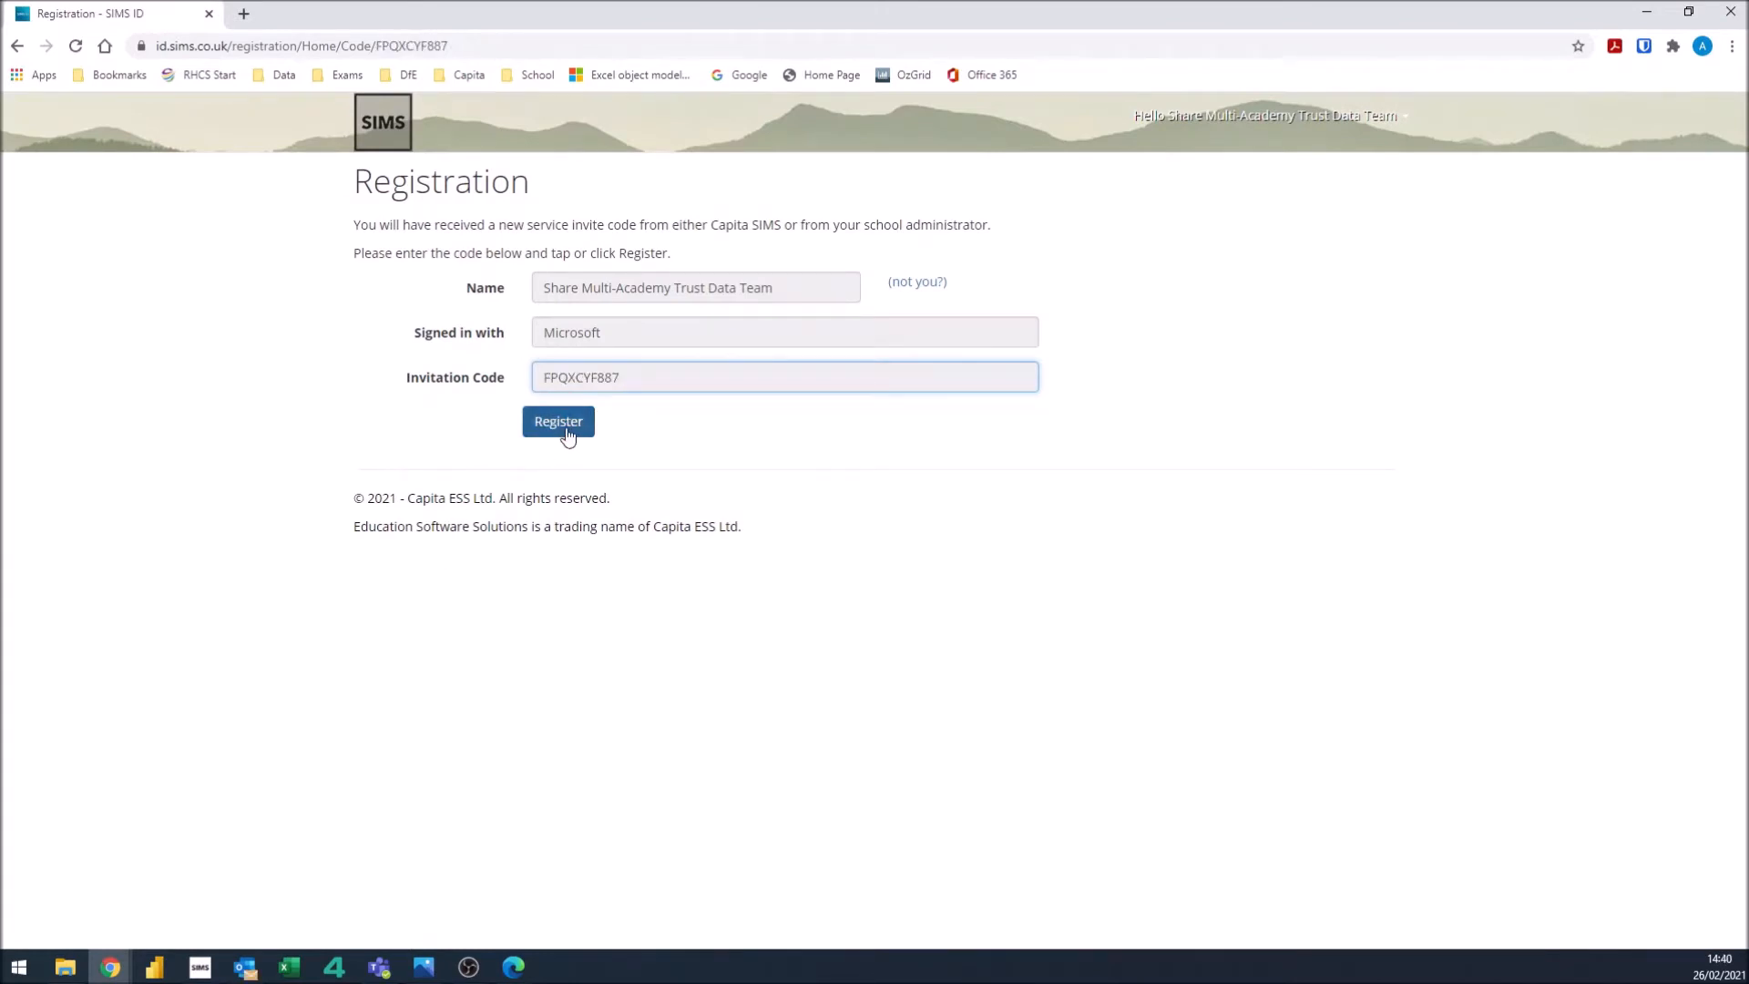
# Register with the invitation code and verify identity with the date of birth
pyautogui.click(558, 421)
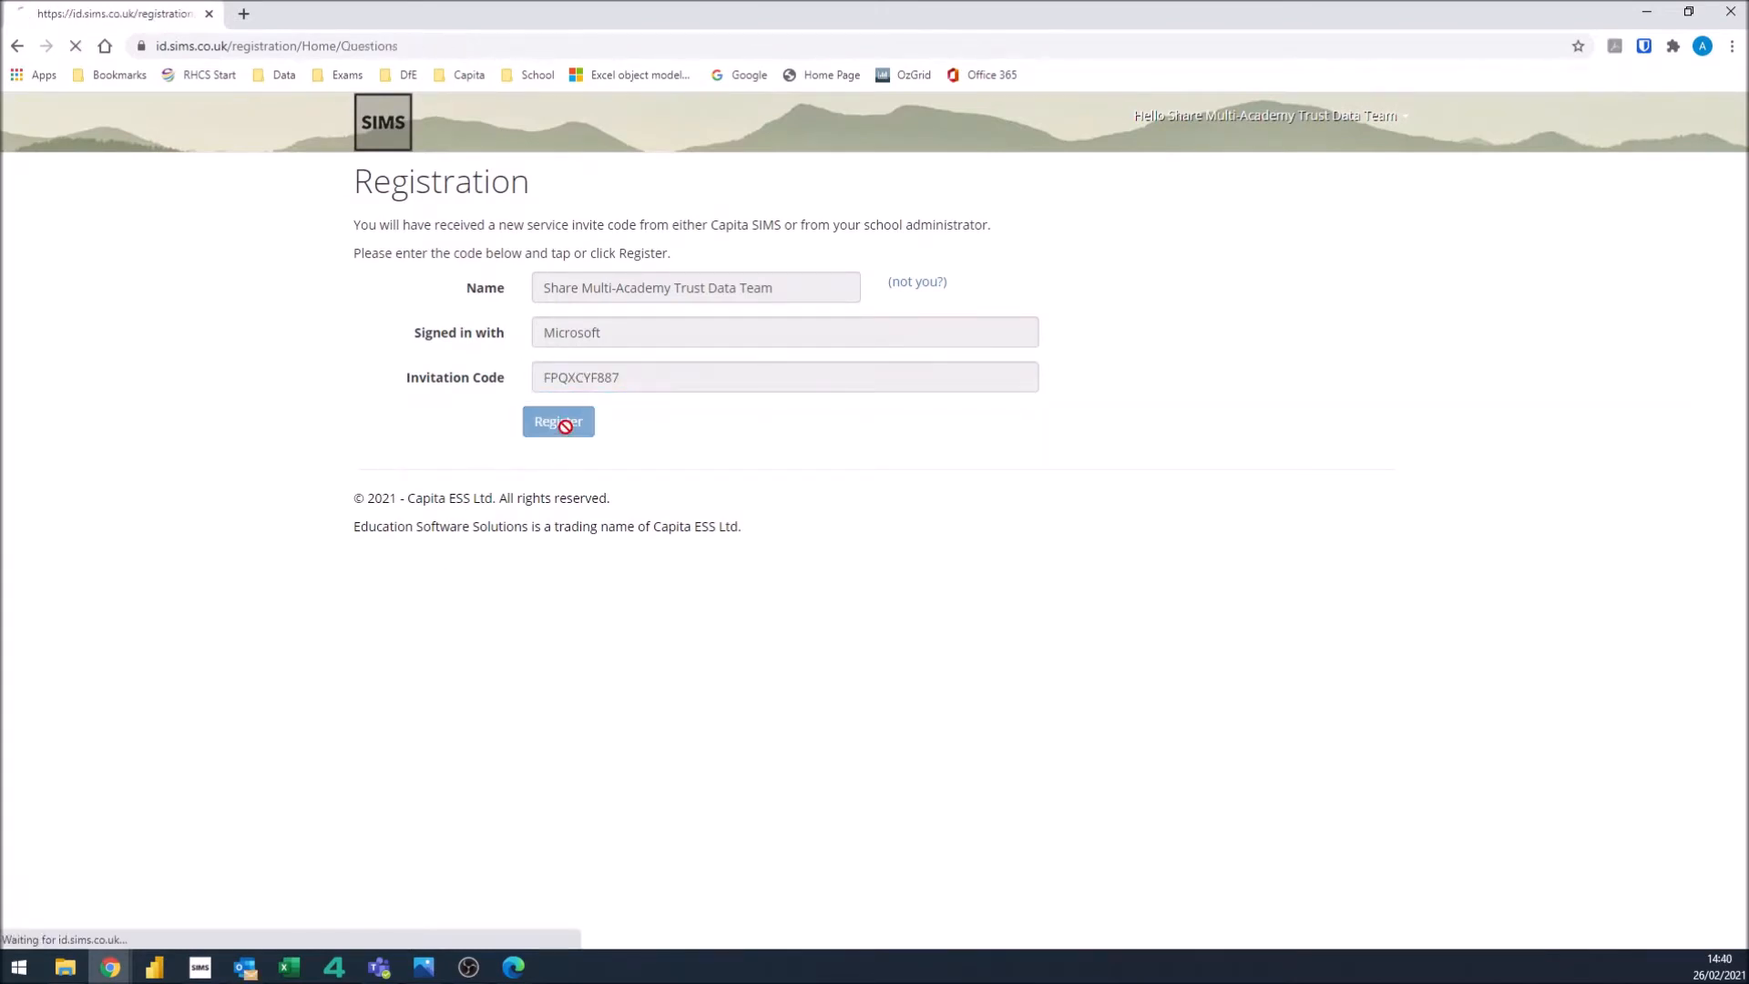
pyautogui.click(558, 421)
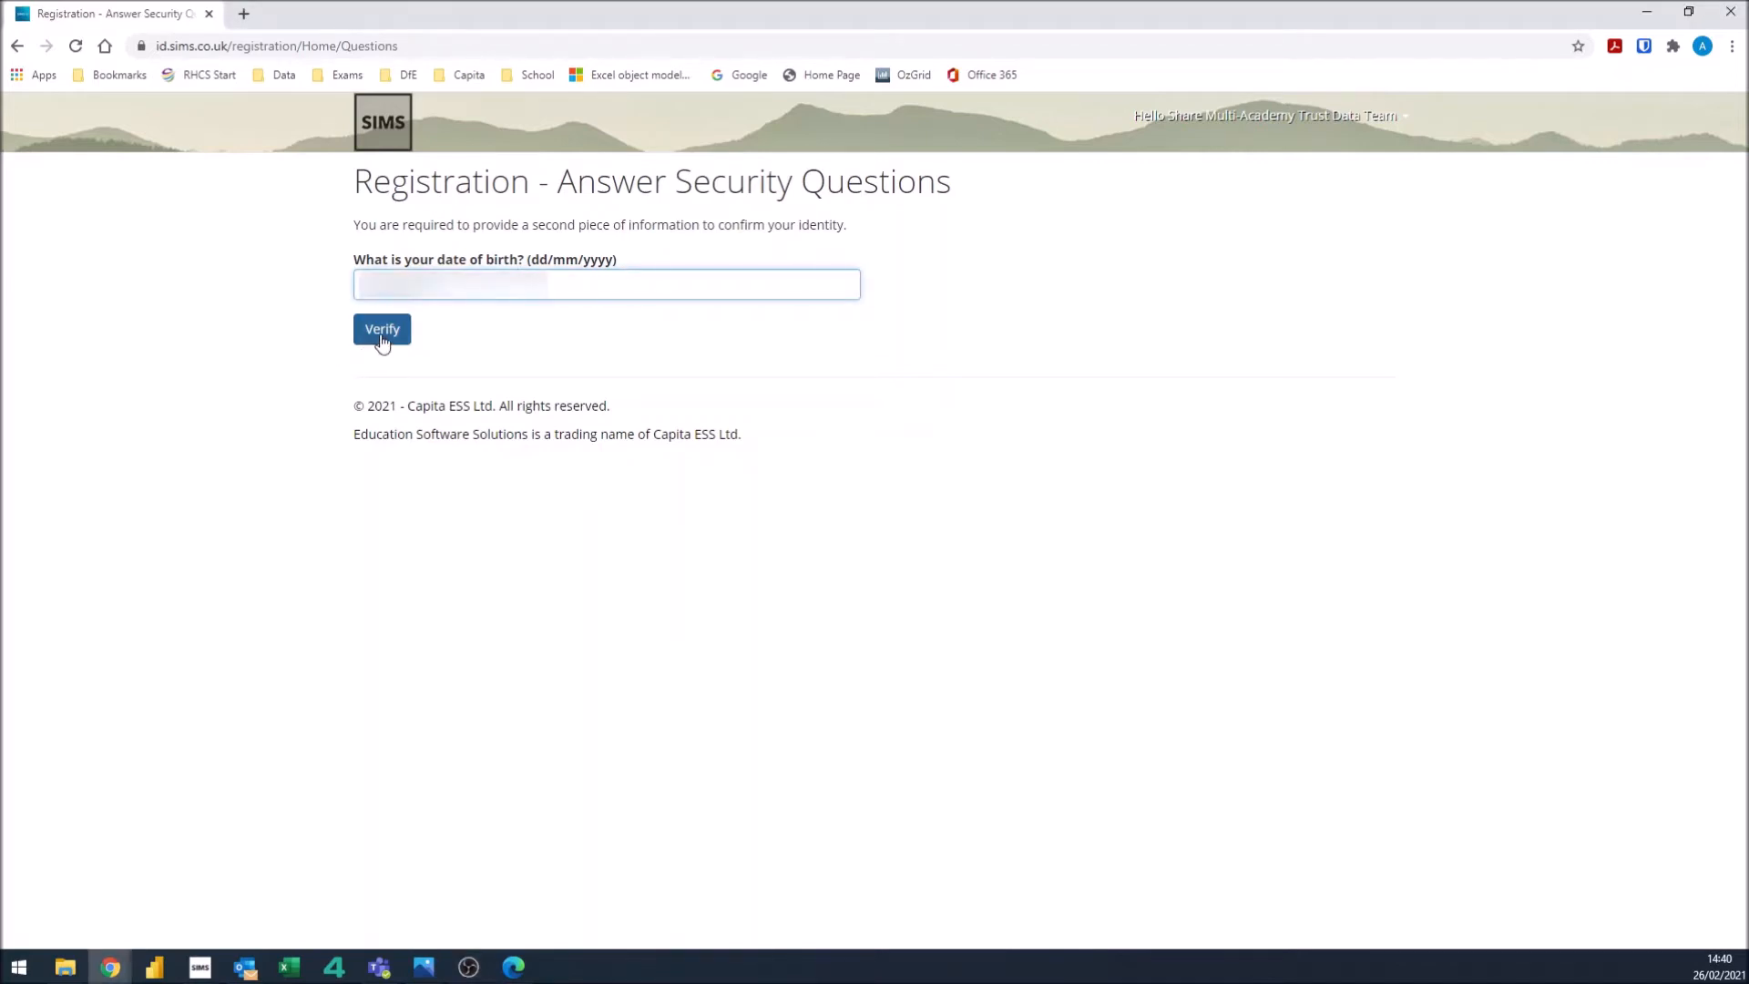
pyautogui.click(381, 328)
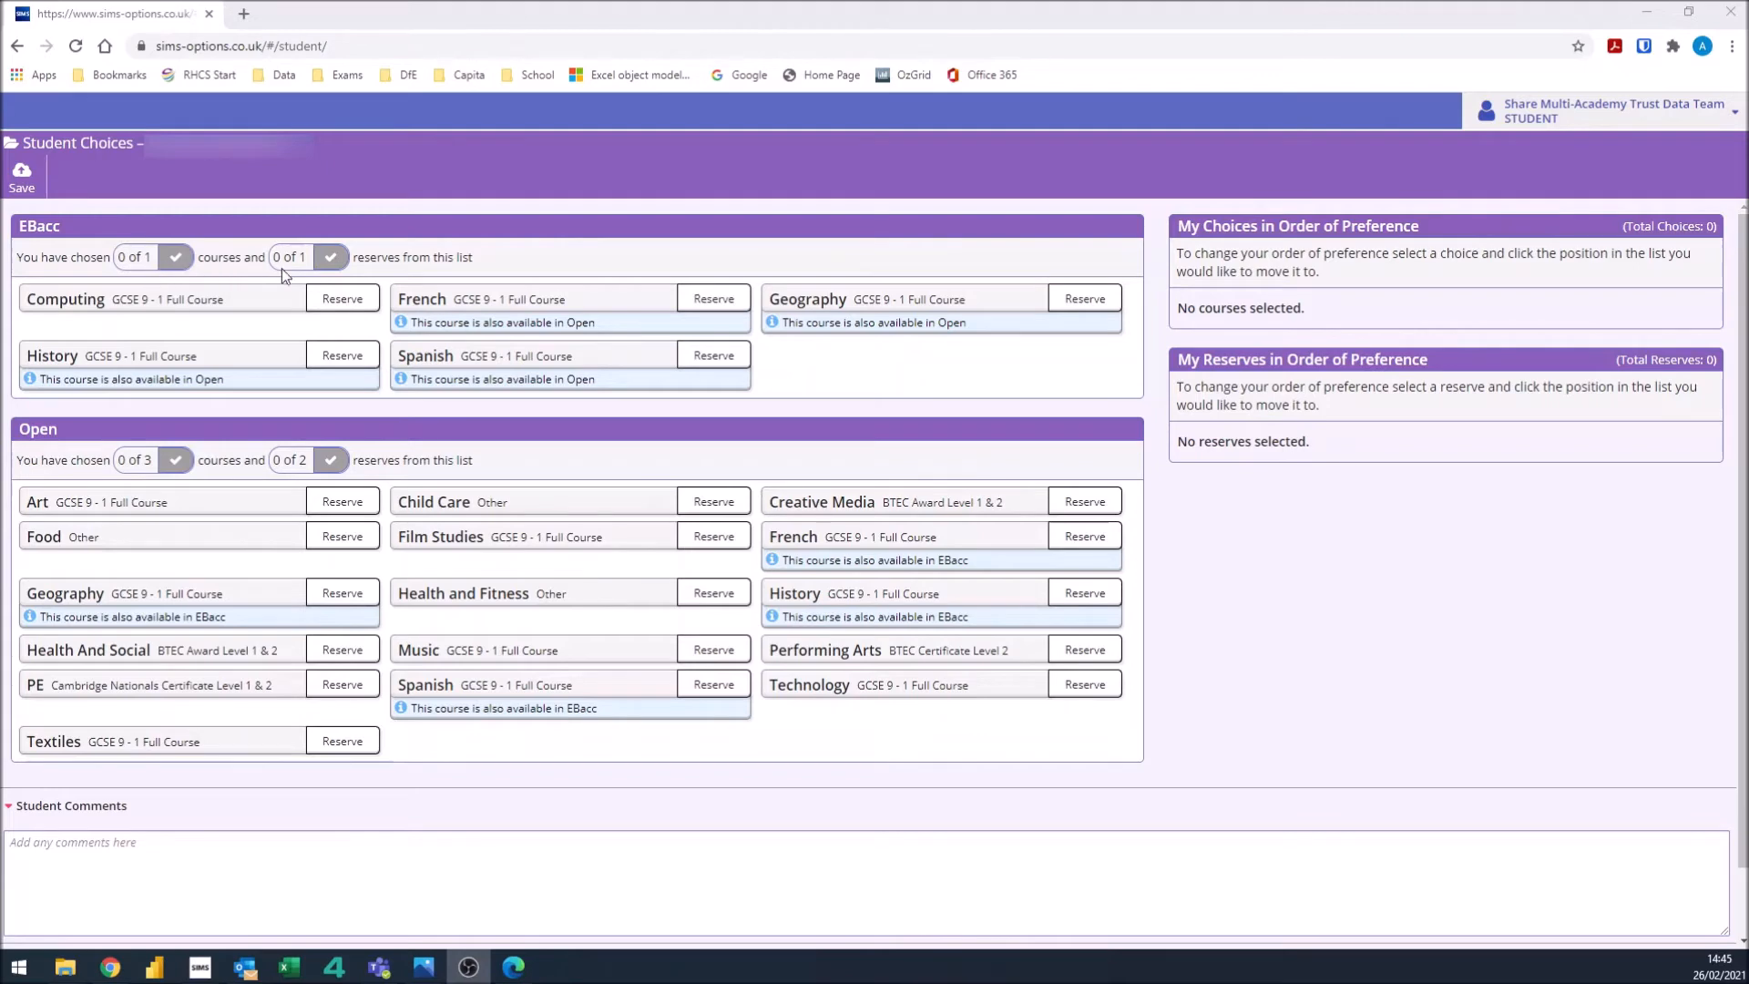
pyautogui.moveTo(109, 269)
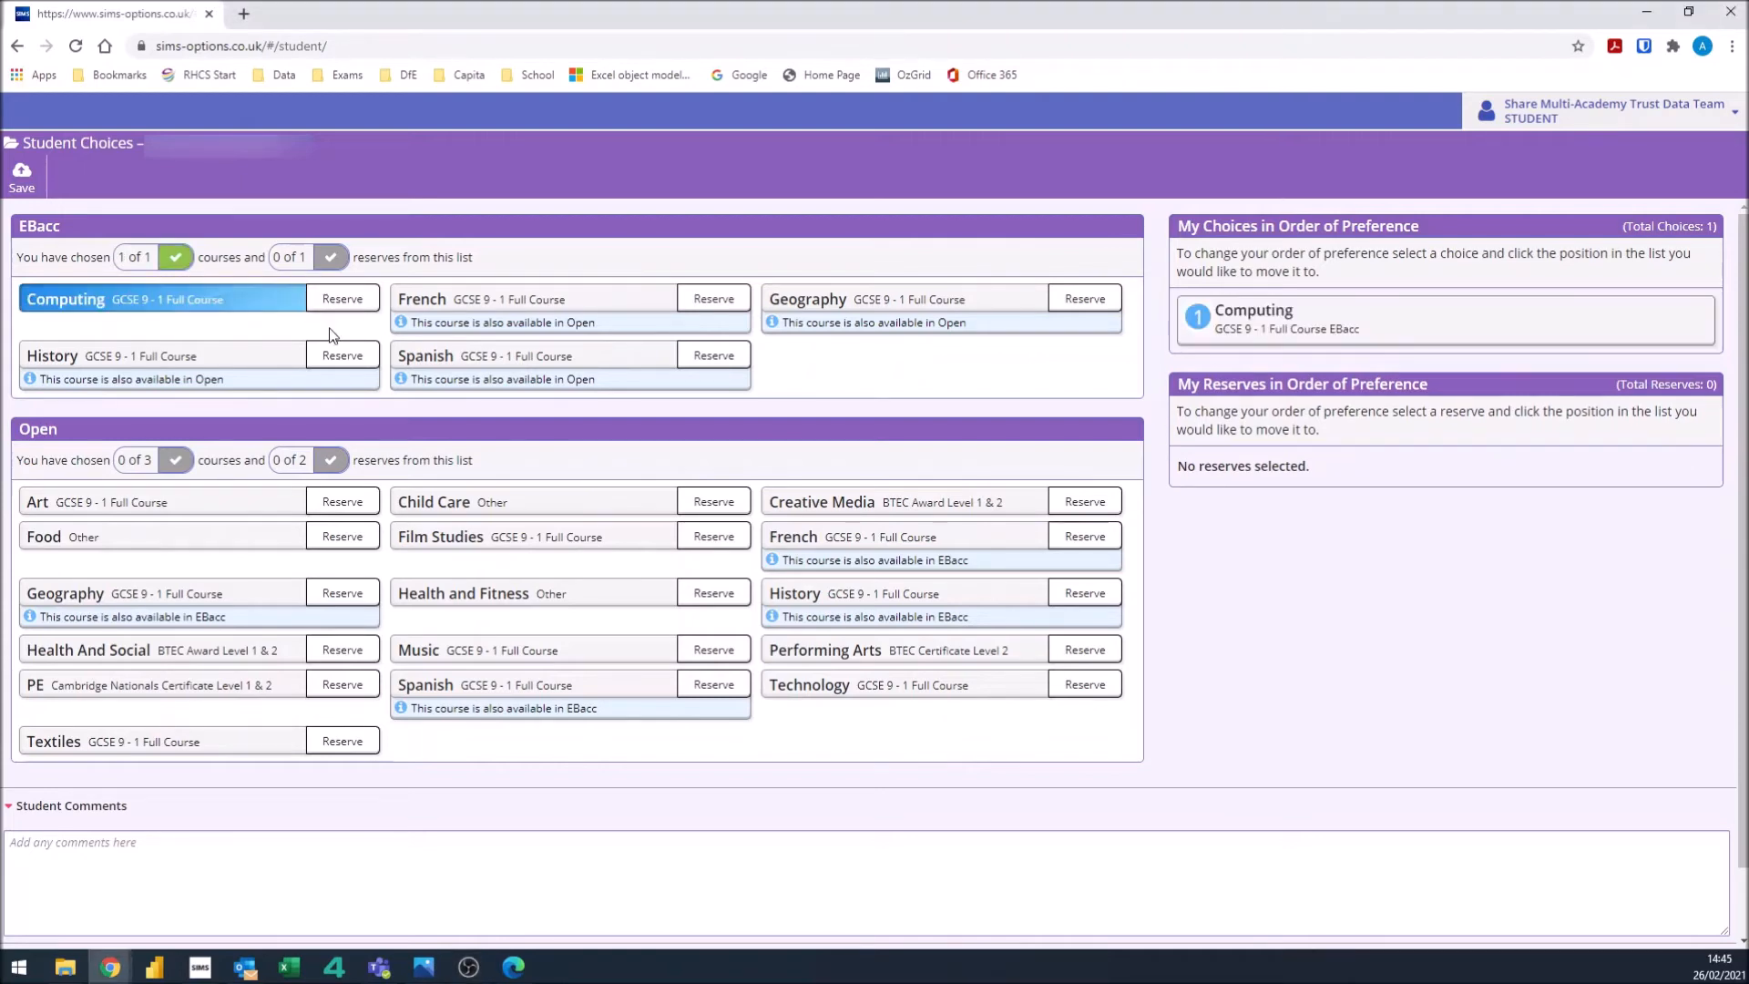
pyautogui.moveTo(667, 345)
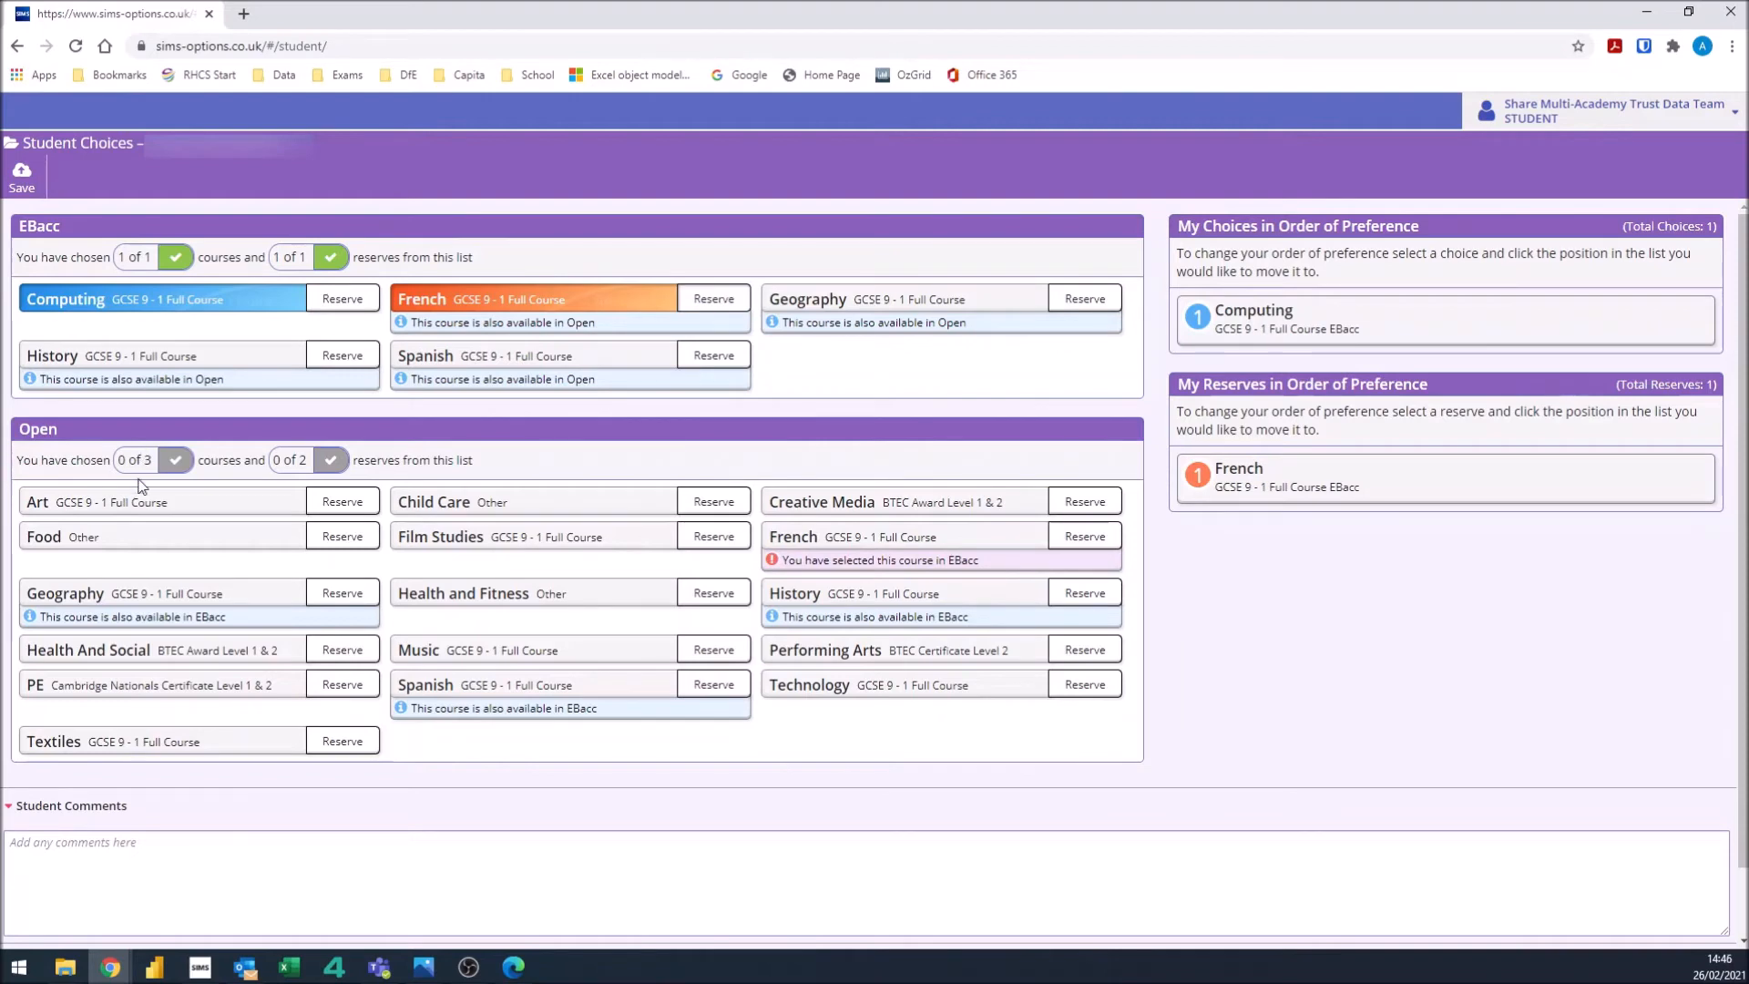
pyautogui.moveTo(180, 488)
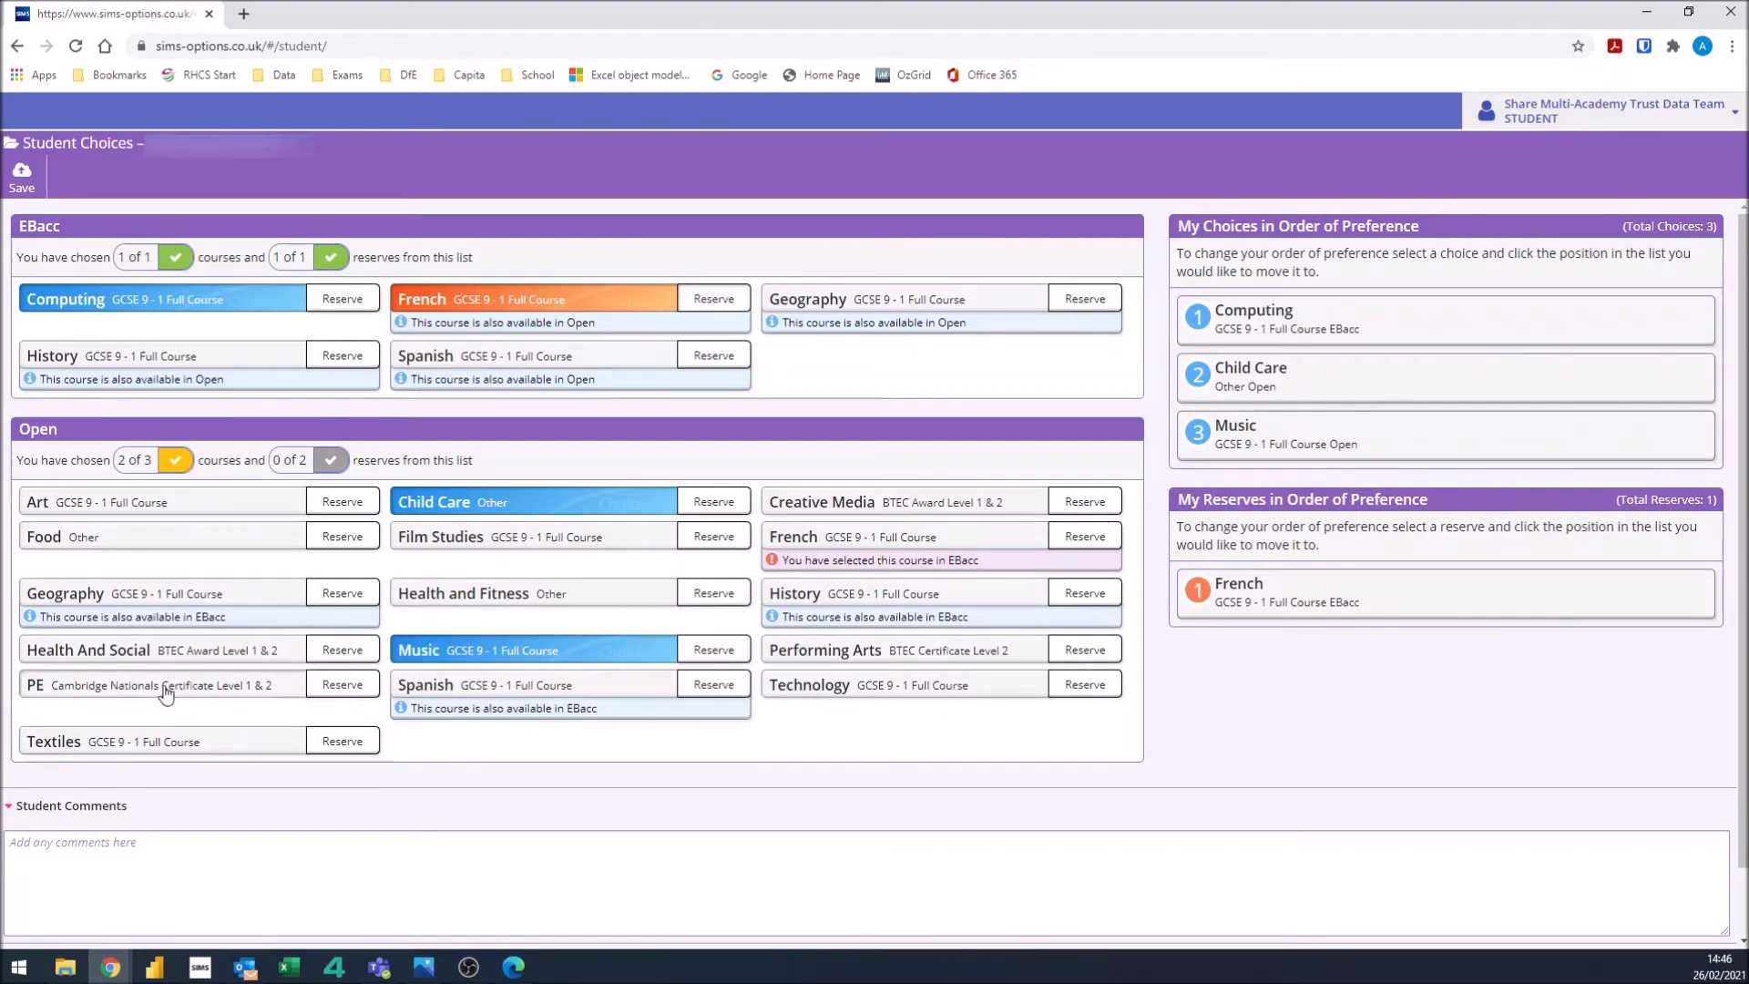
# Add PE as the fourth choice, then add and remove Food to leave it unchosen
pyautogui.click(161, 683)
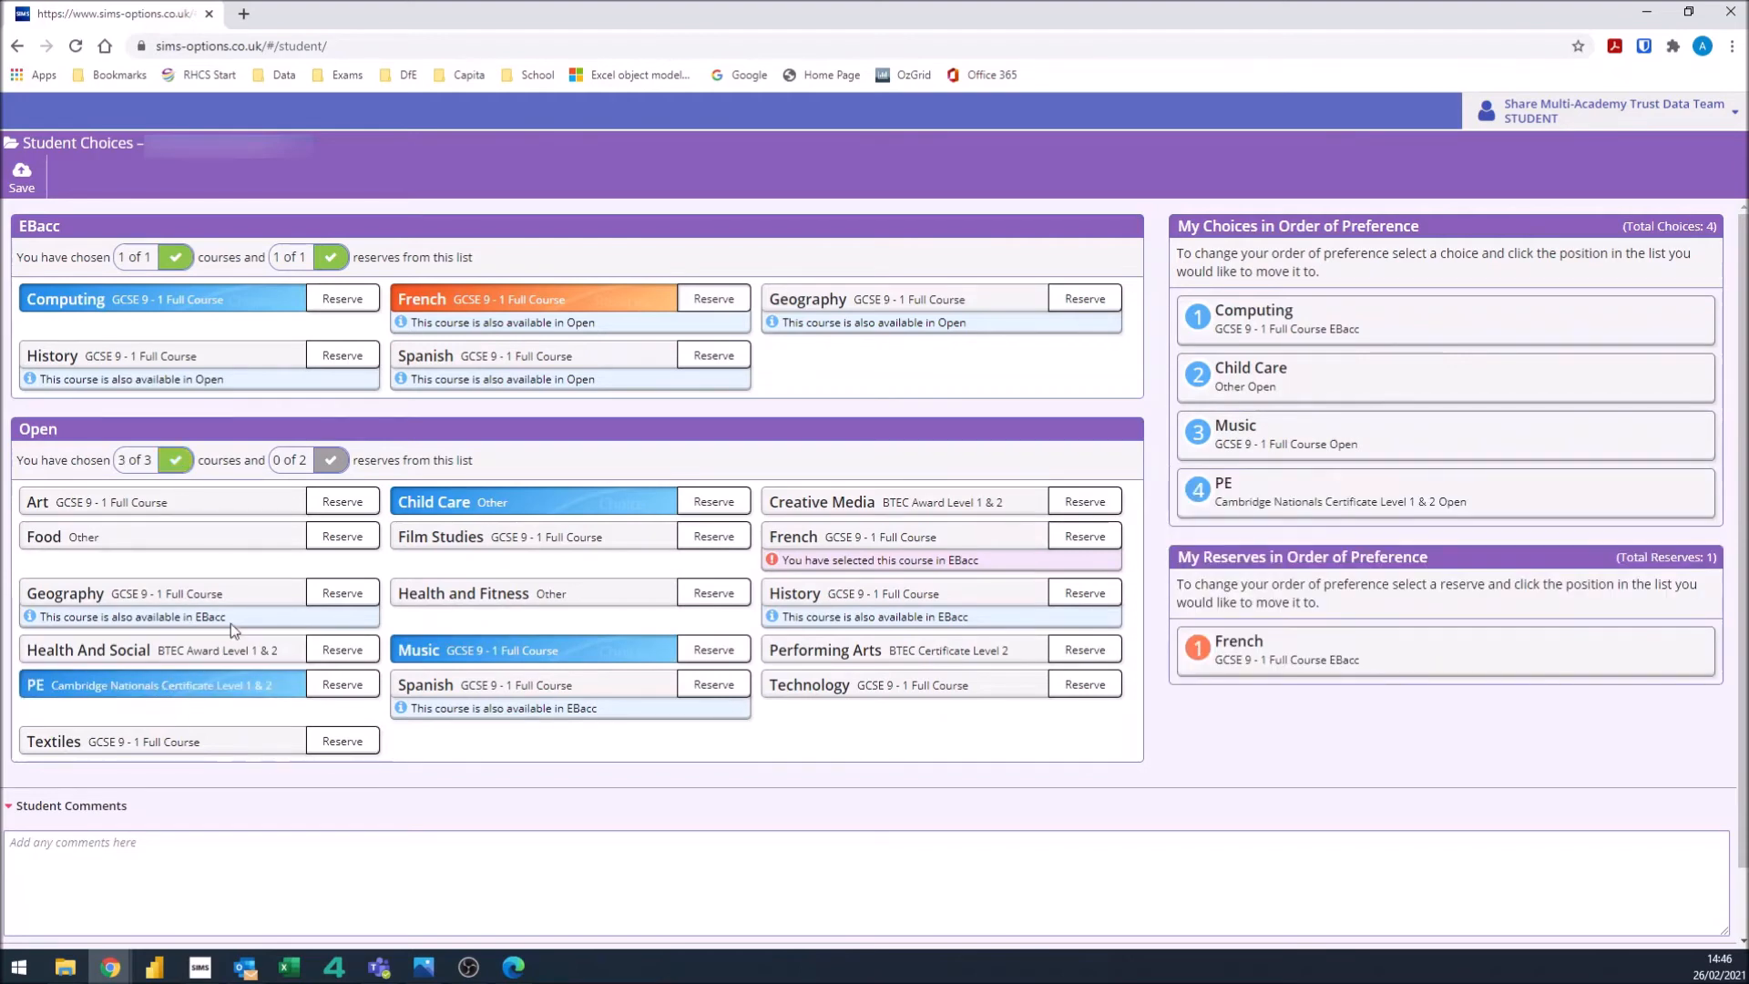
pyautogui.click(163, 536)
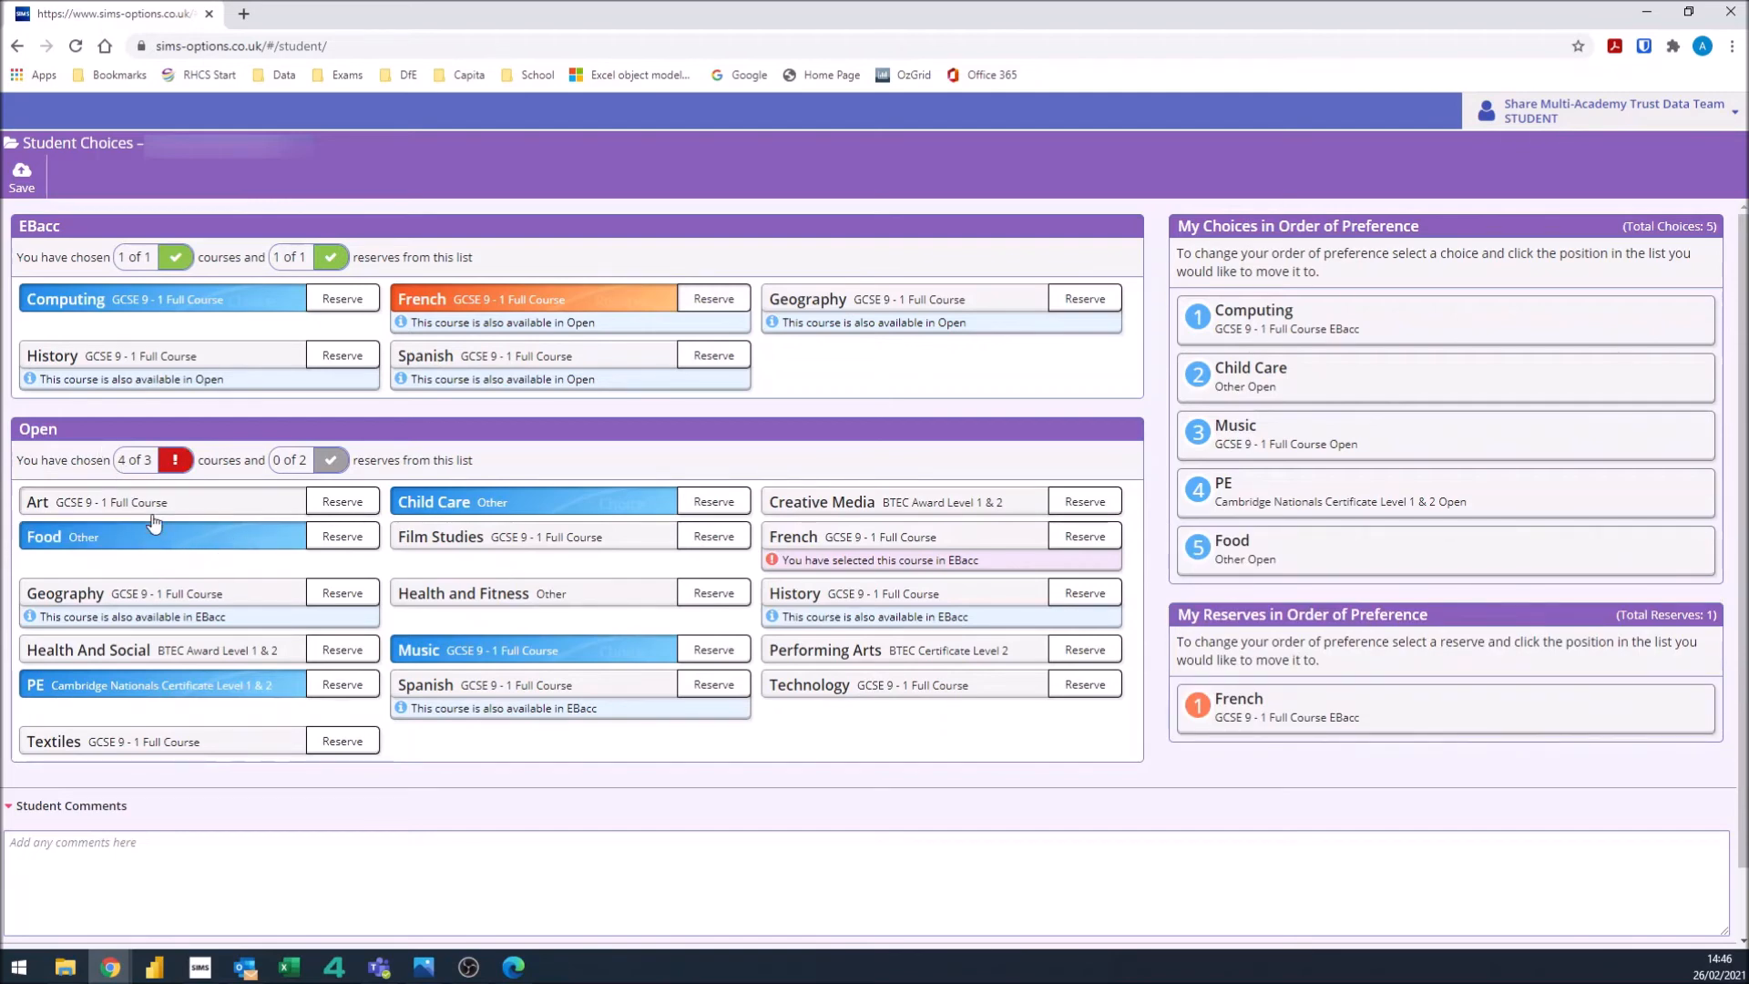
pyautogui.click(168, 536)
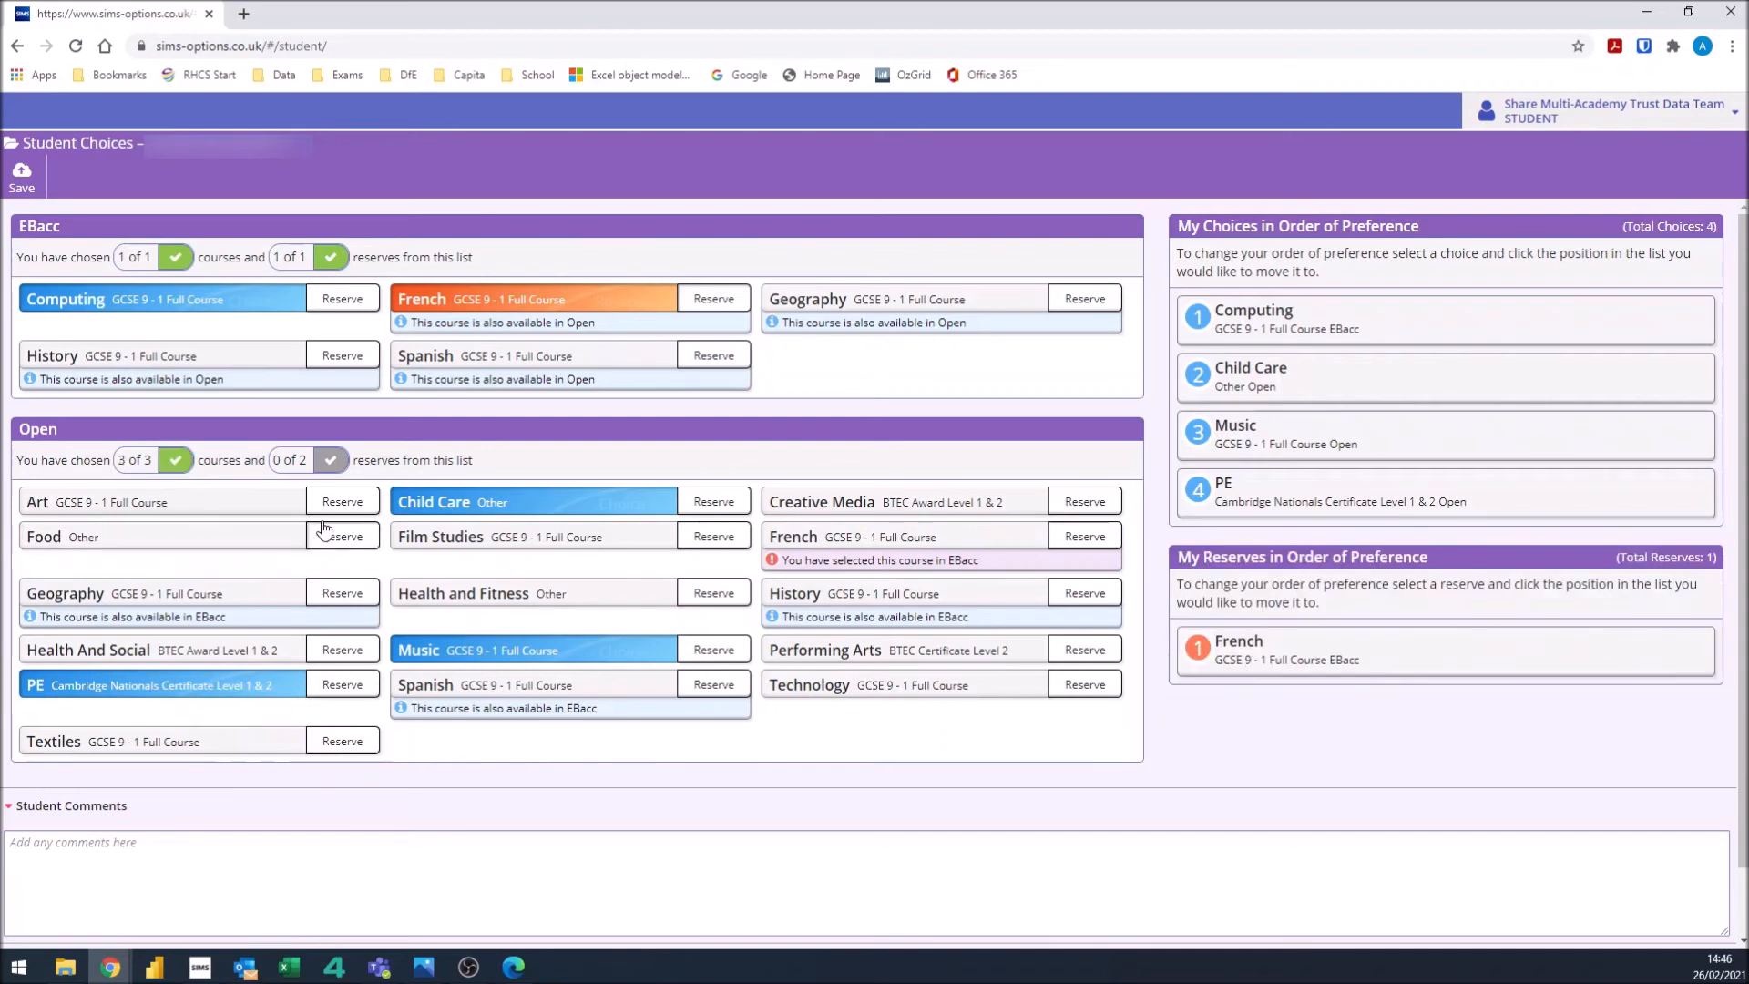
pyautogui.moveTo(610, 594)
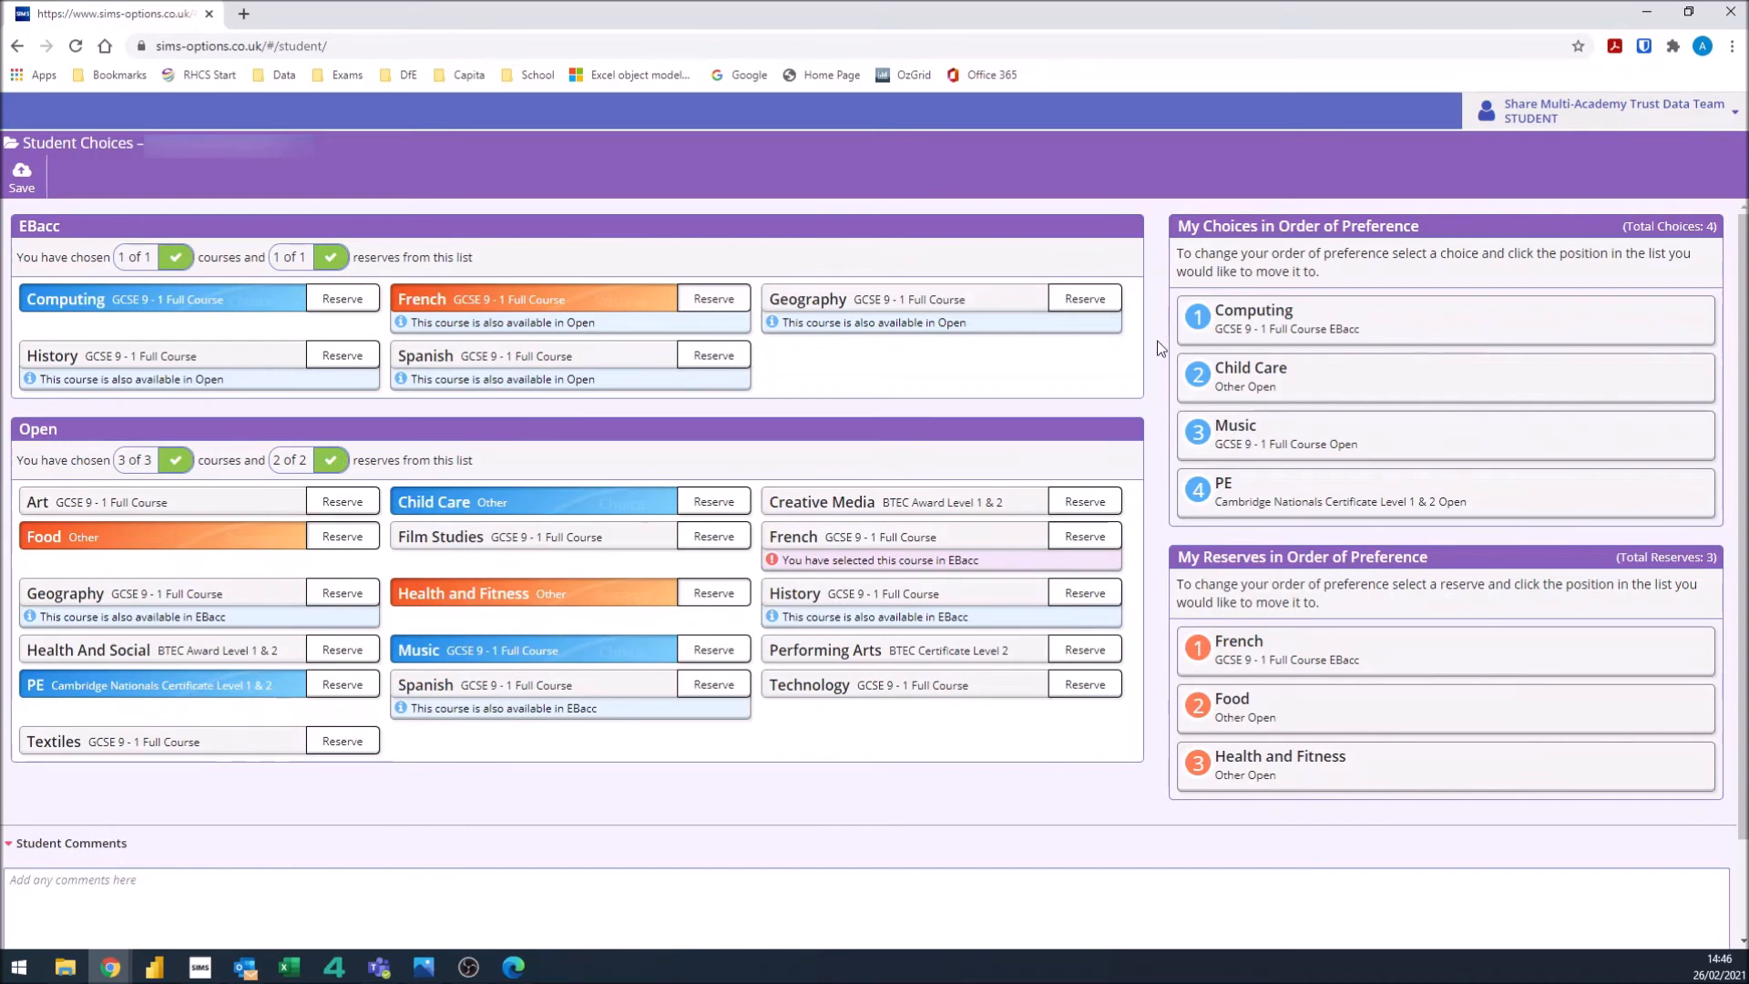
pyautogui.moveTo(1166, 390)
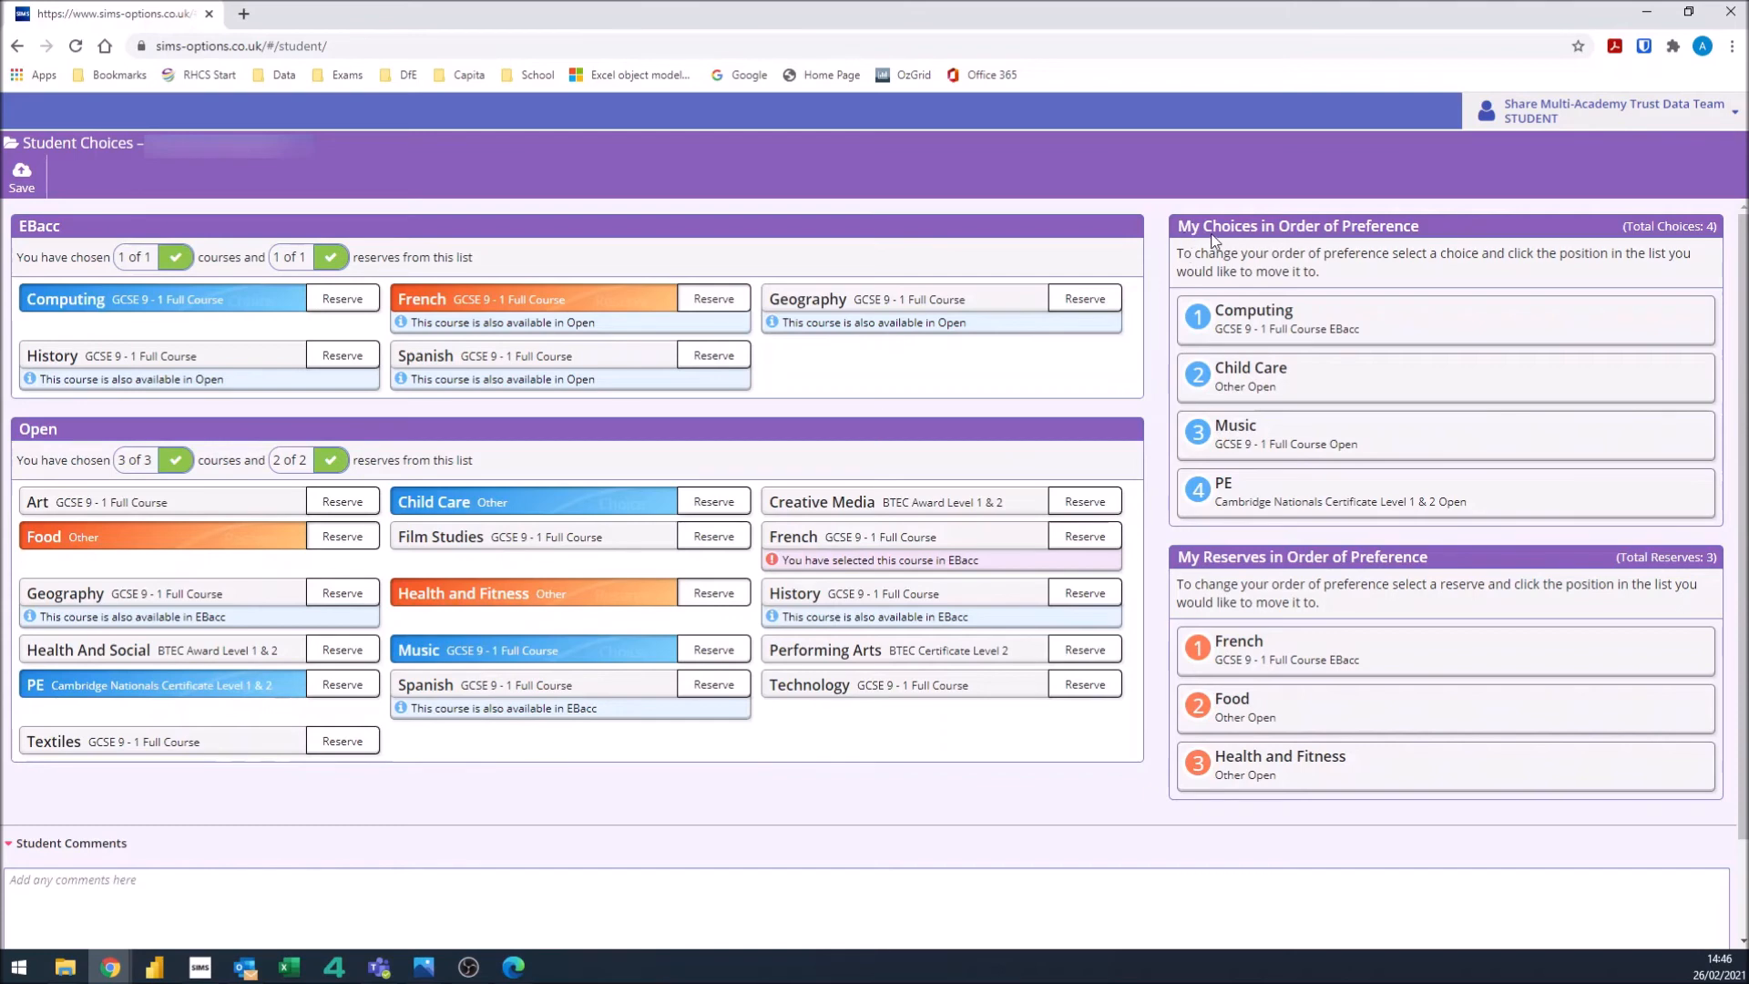
pyautogui.moveTo(1294, 379)
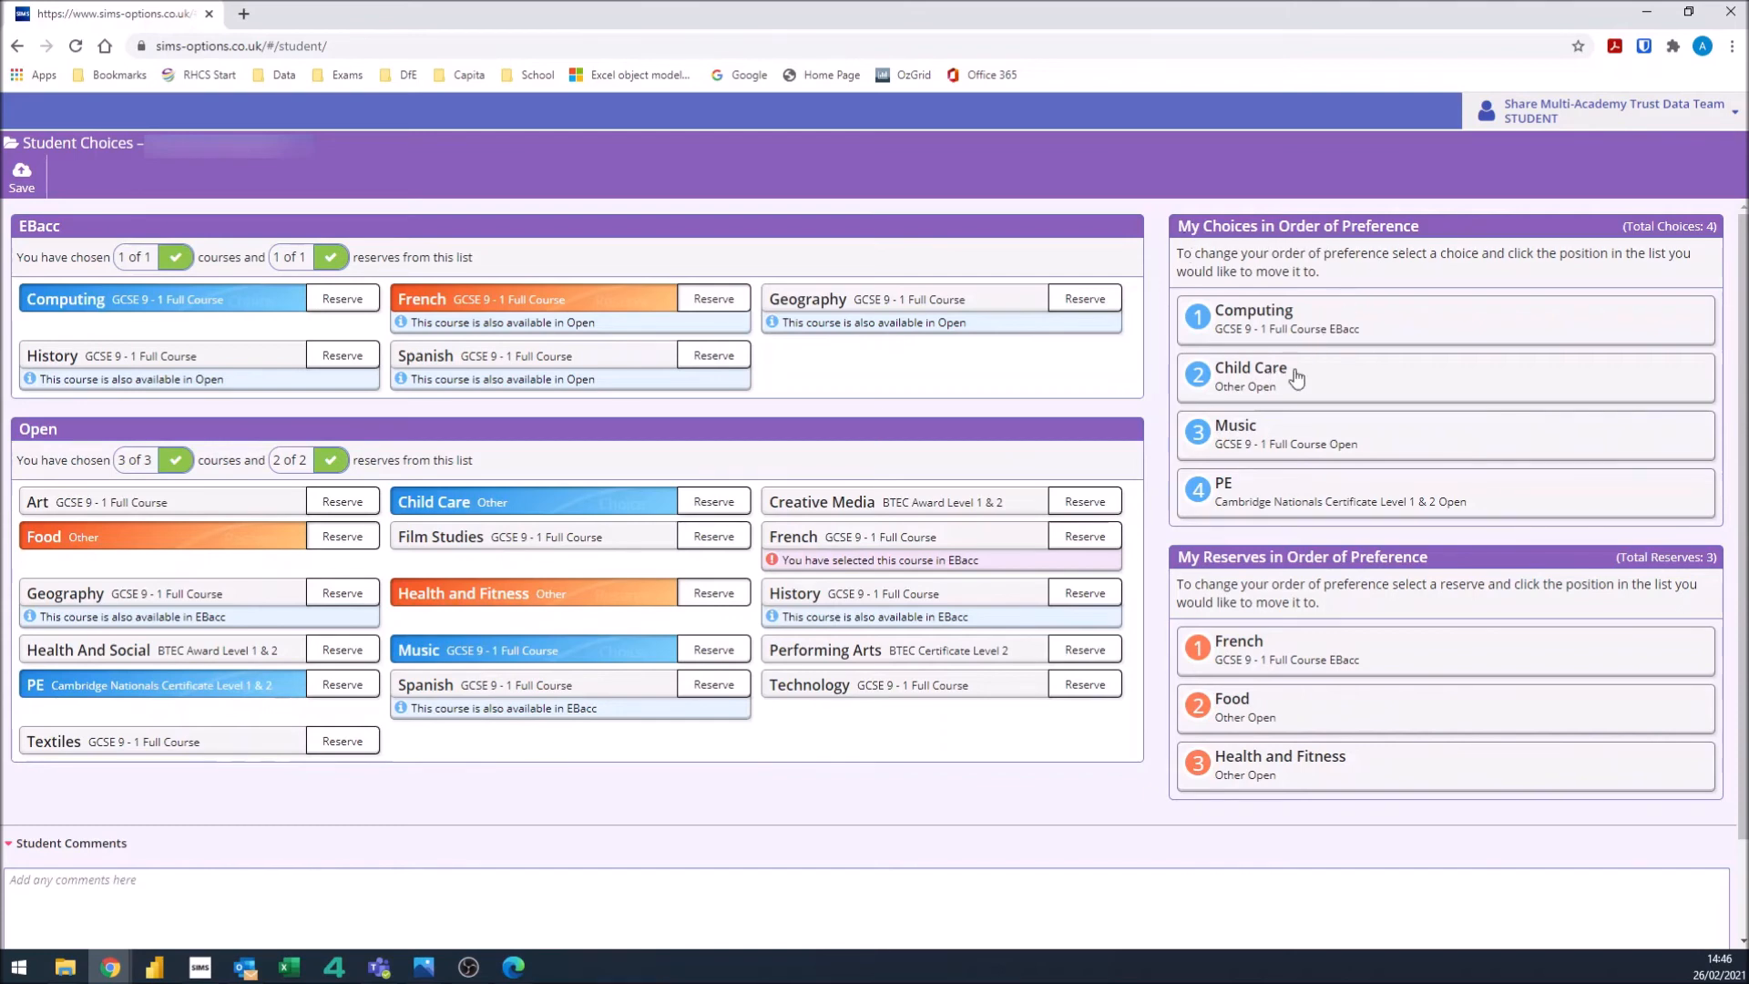
# Move Child Care to first preference ahead of Computing and save the choices and reserves
pyautogui.click(1293, 377)
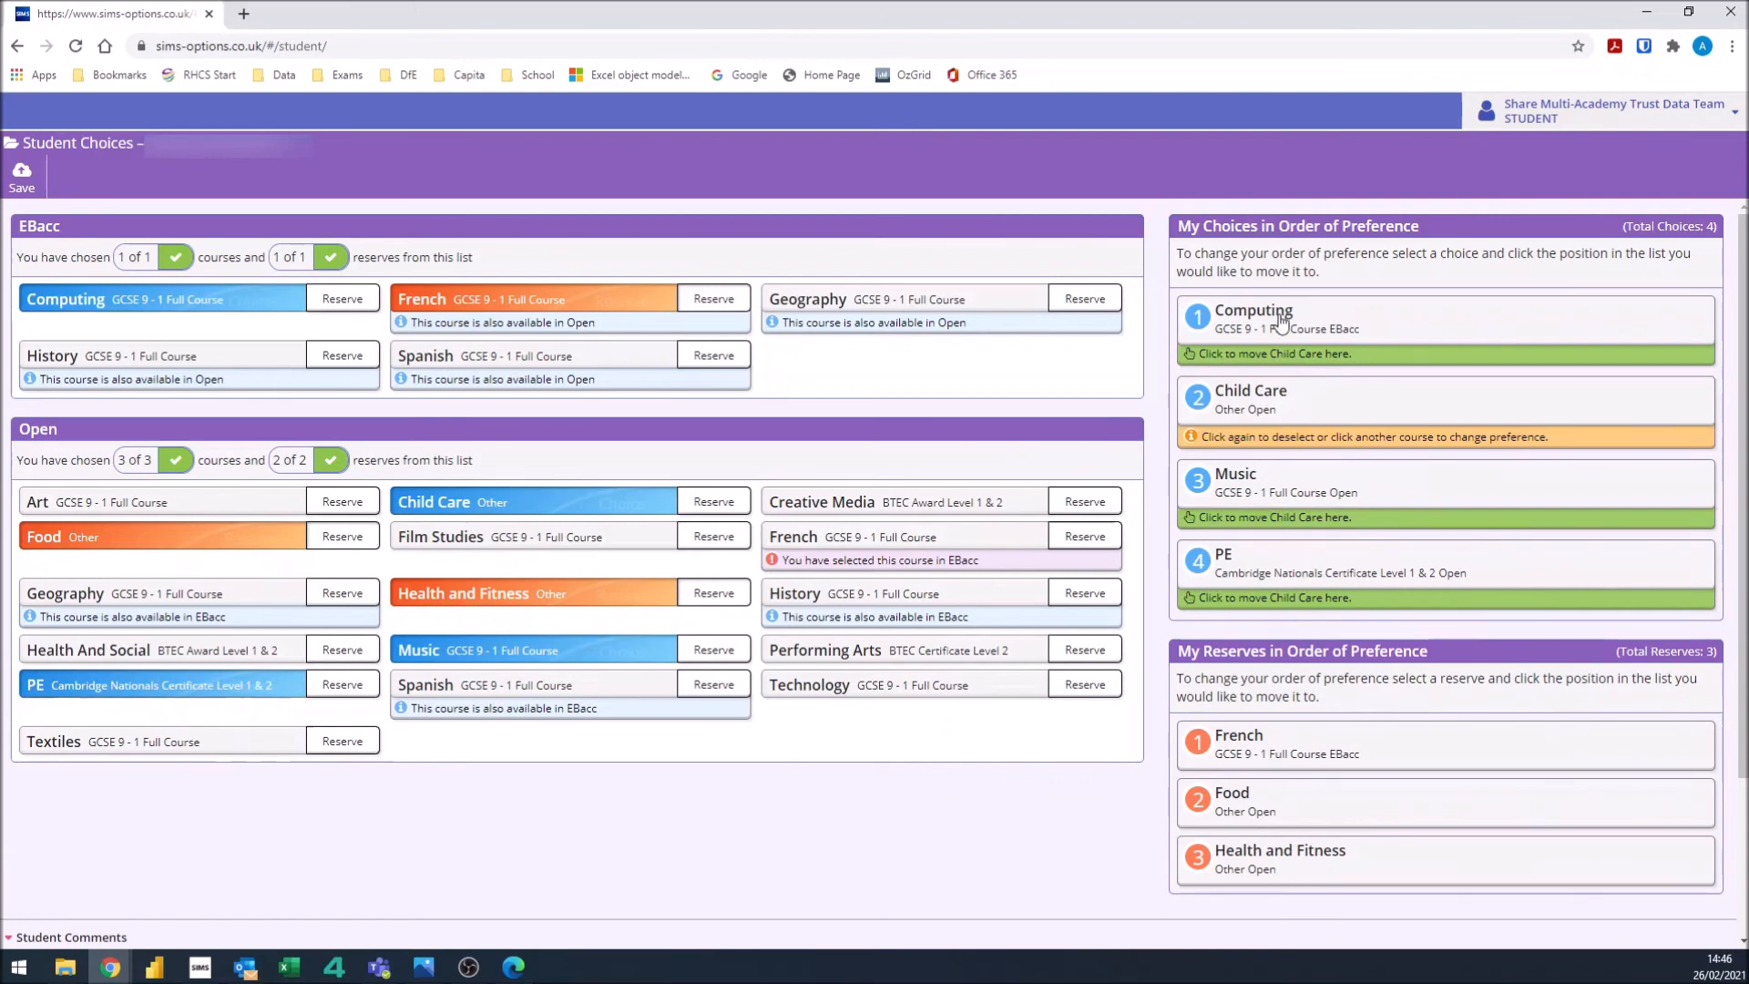
pyautogui.moveTo(1279, 407)
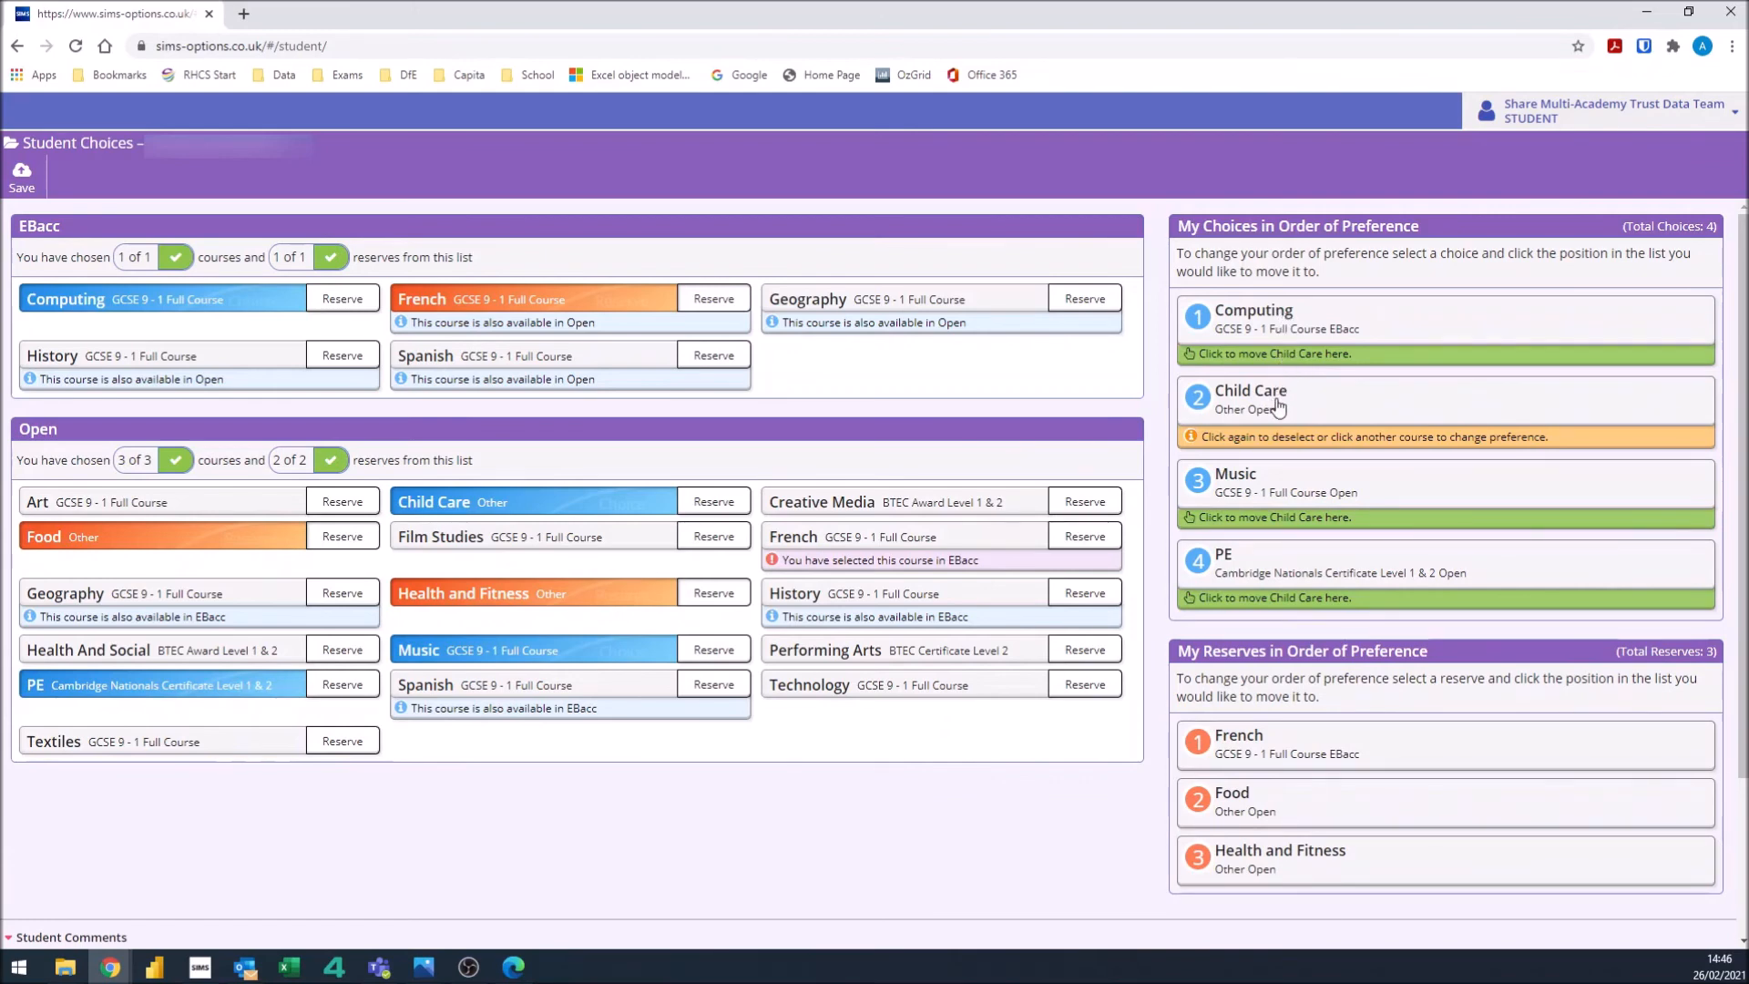
pyautogui.moveTo(1279, 322)
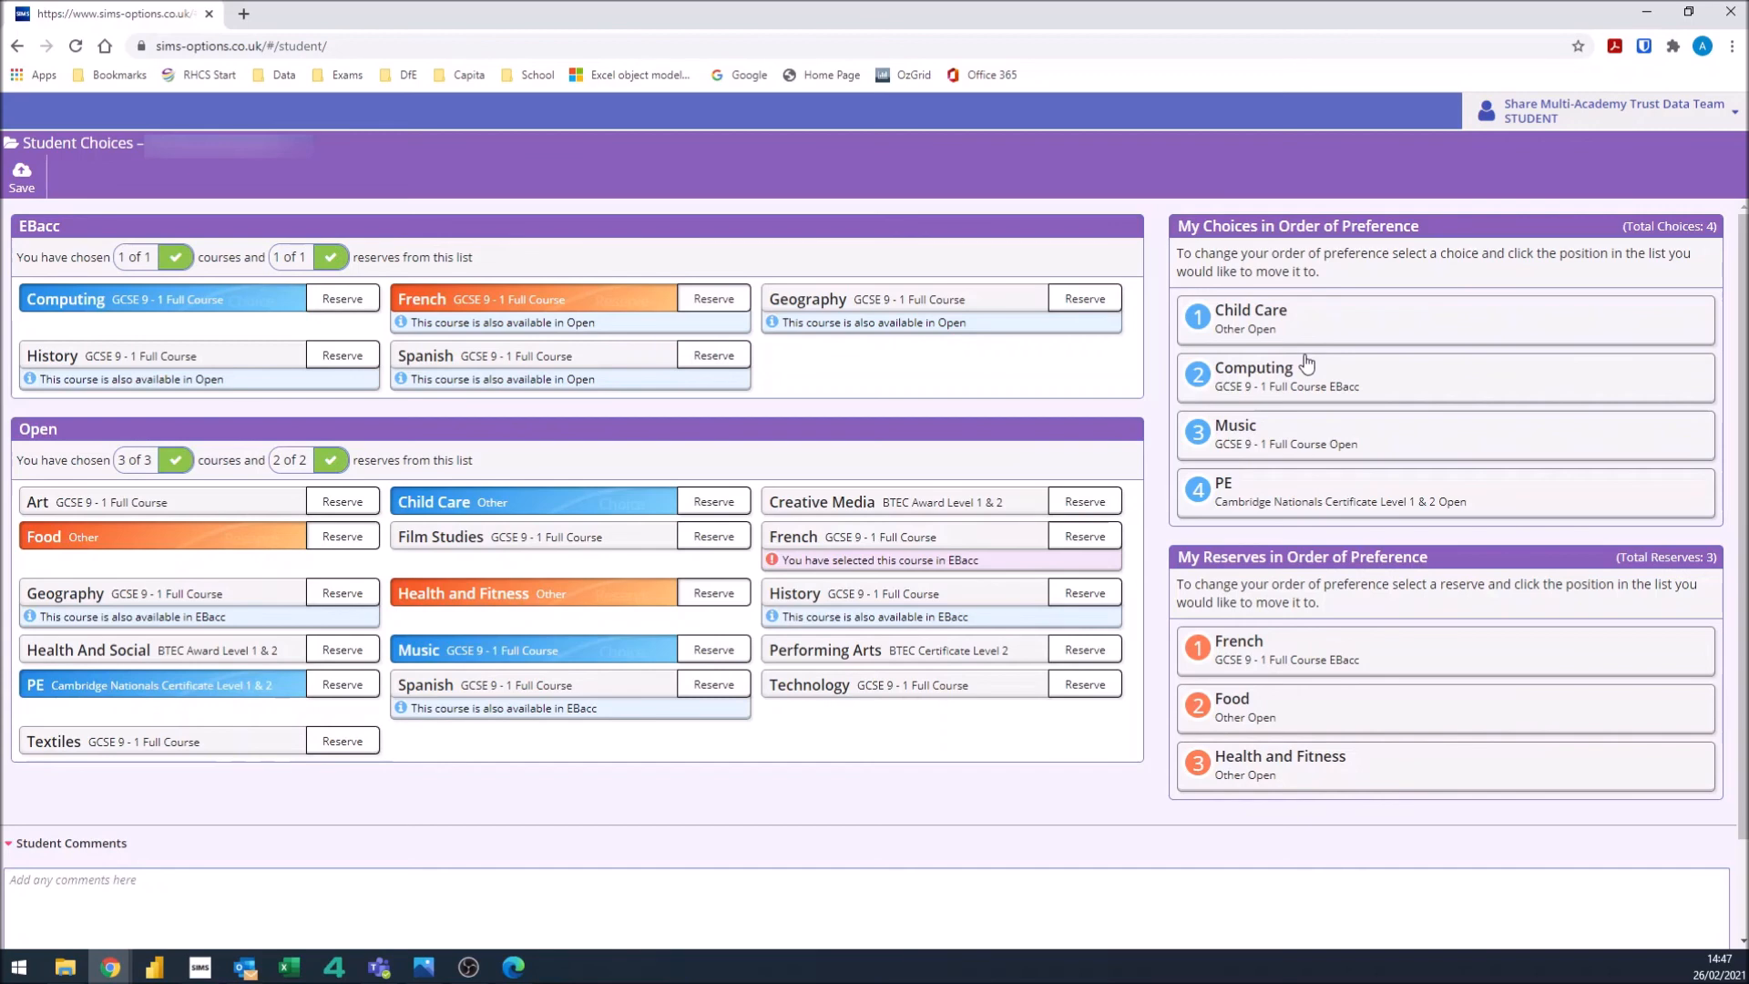
pyautogui.moveTo(1311, 490)
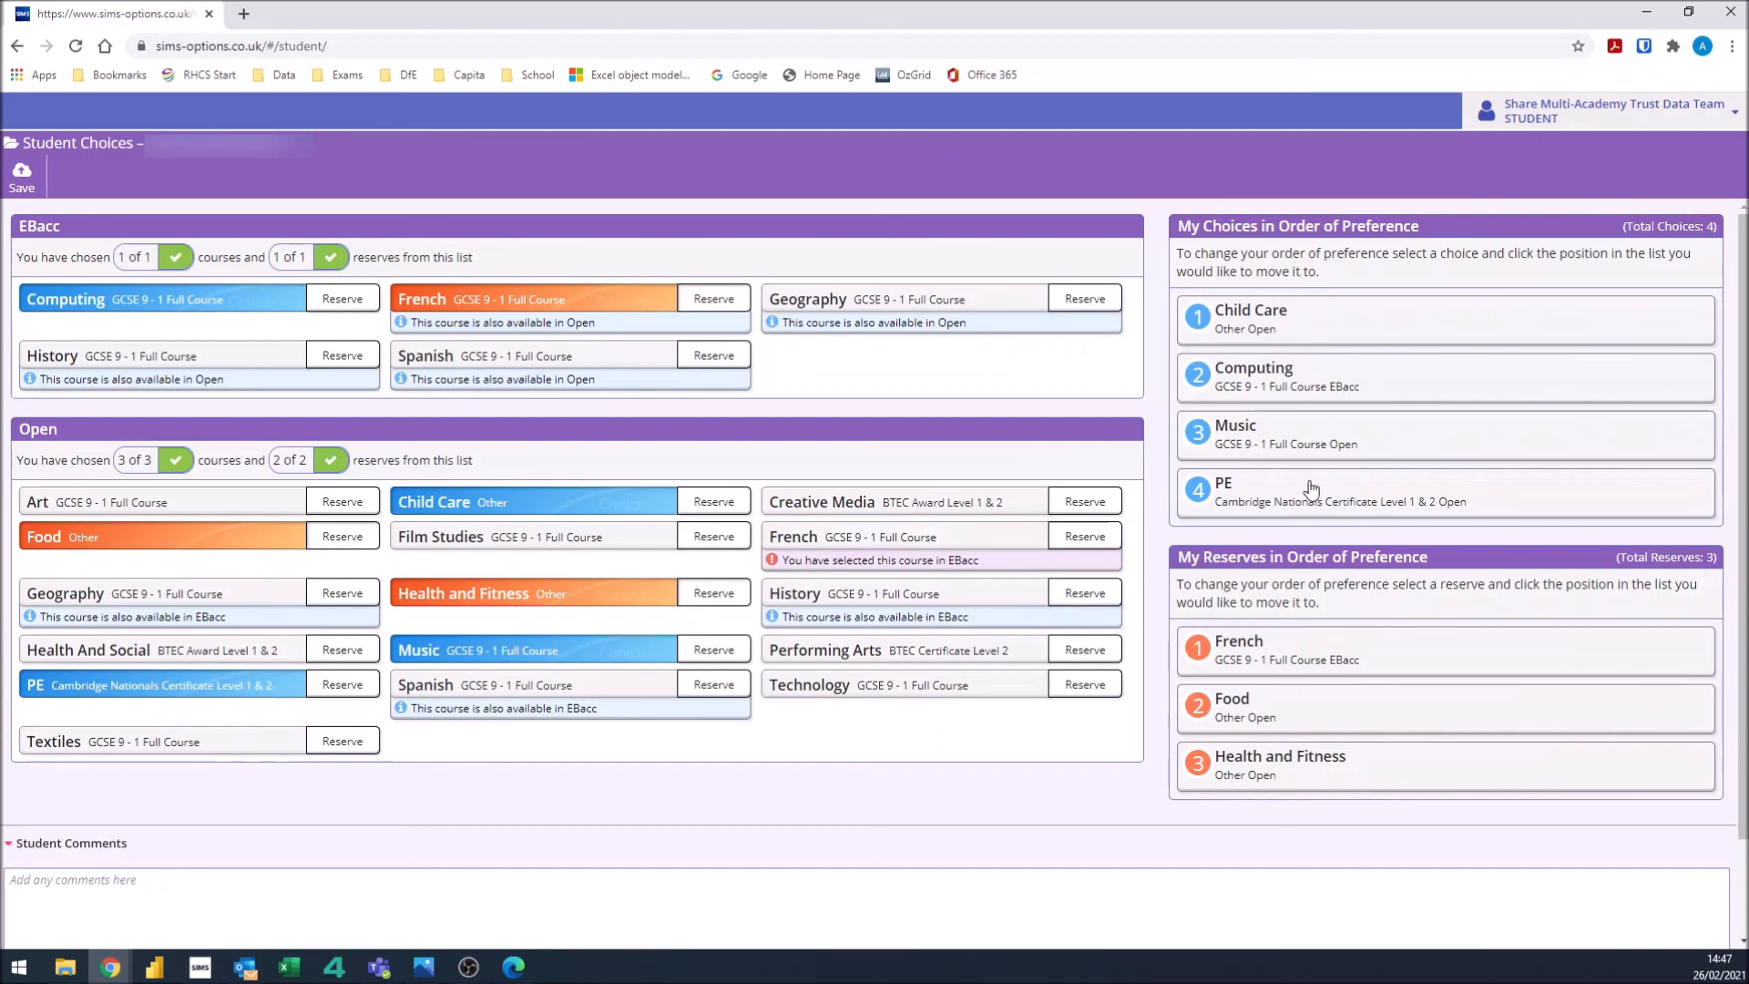
pyautogui.moveTo(1314, 529)
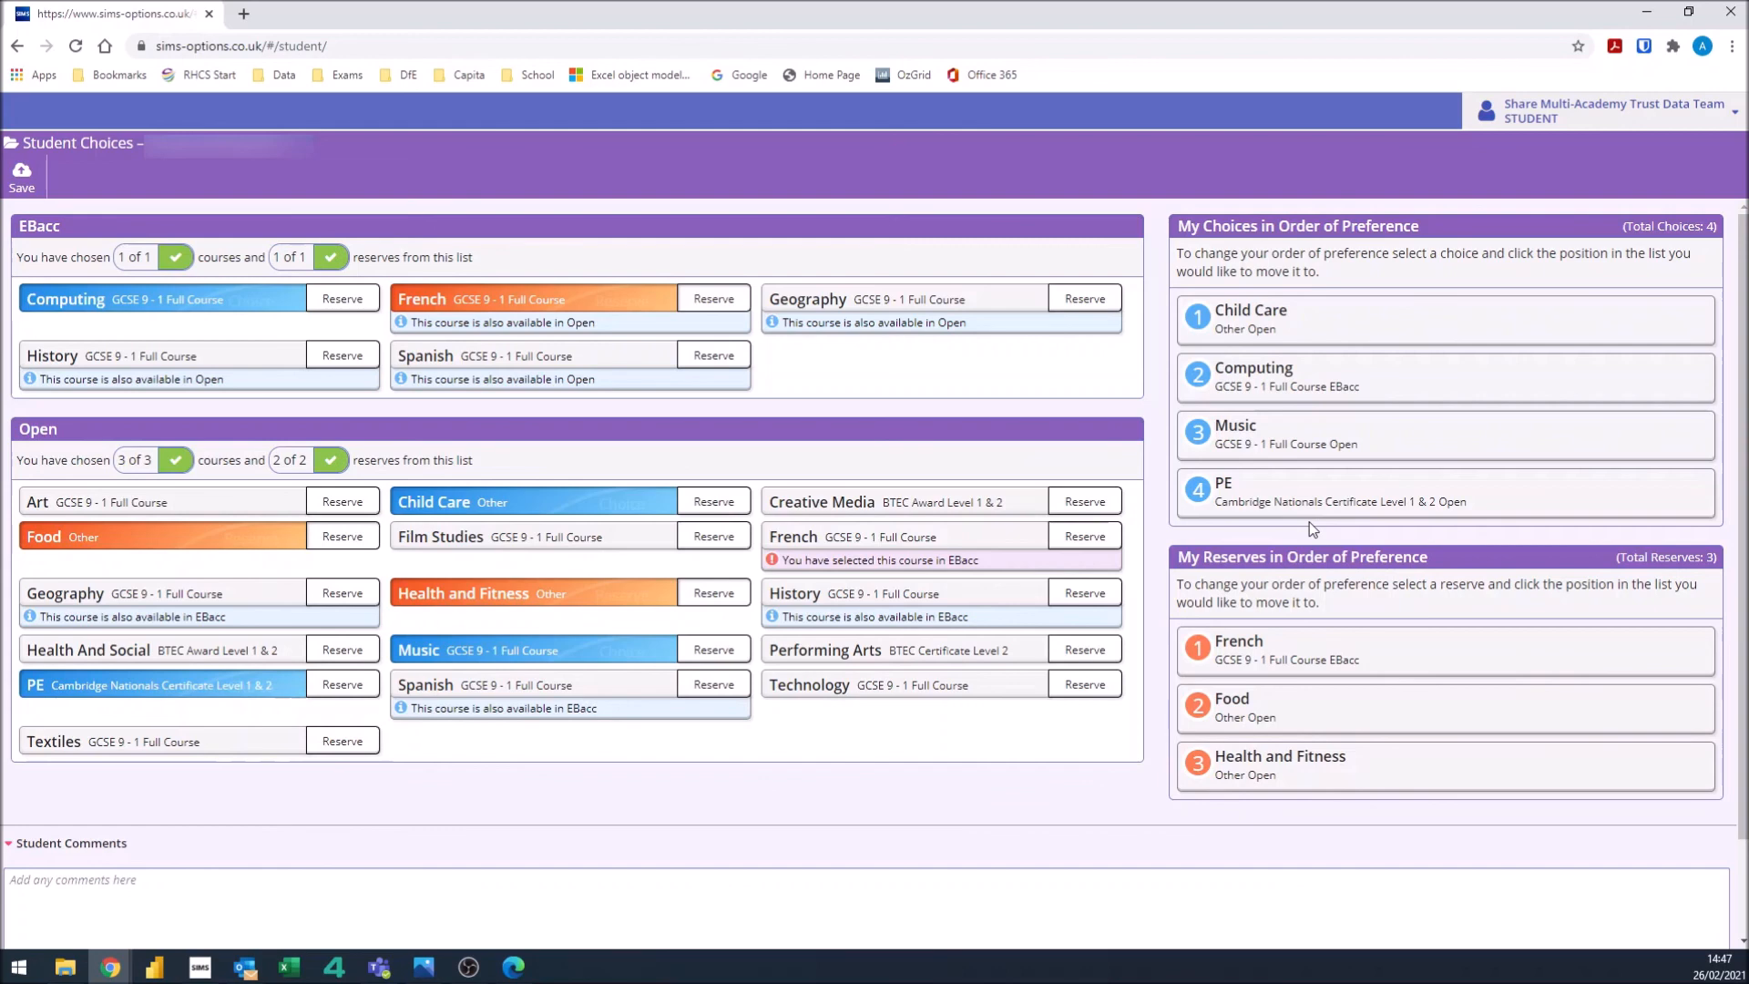
pyautogui.moveTo(1268, 527)
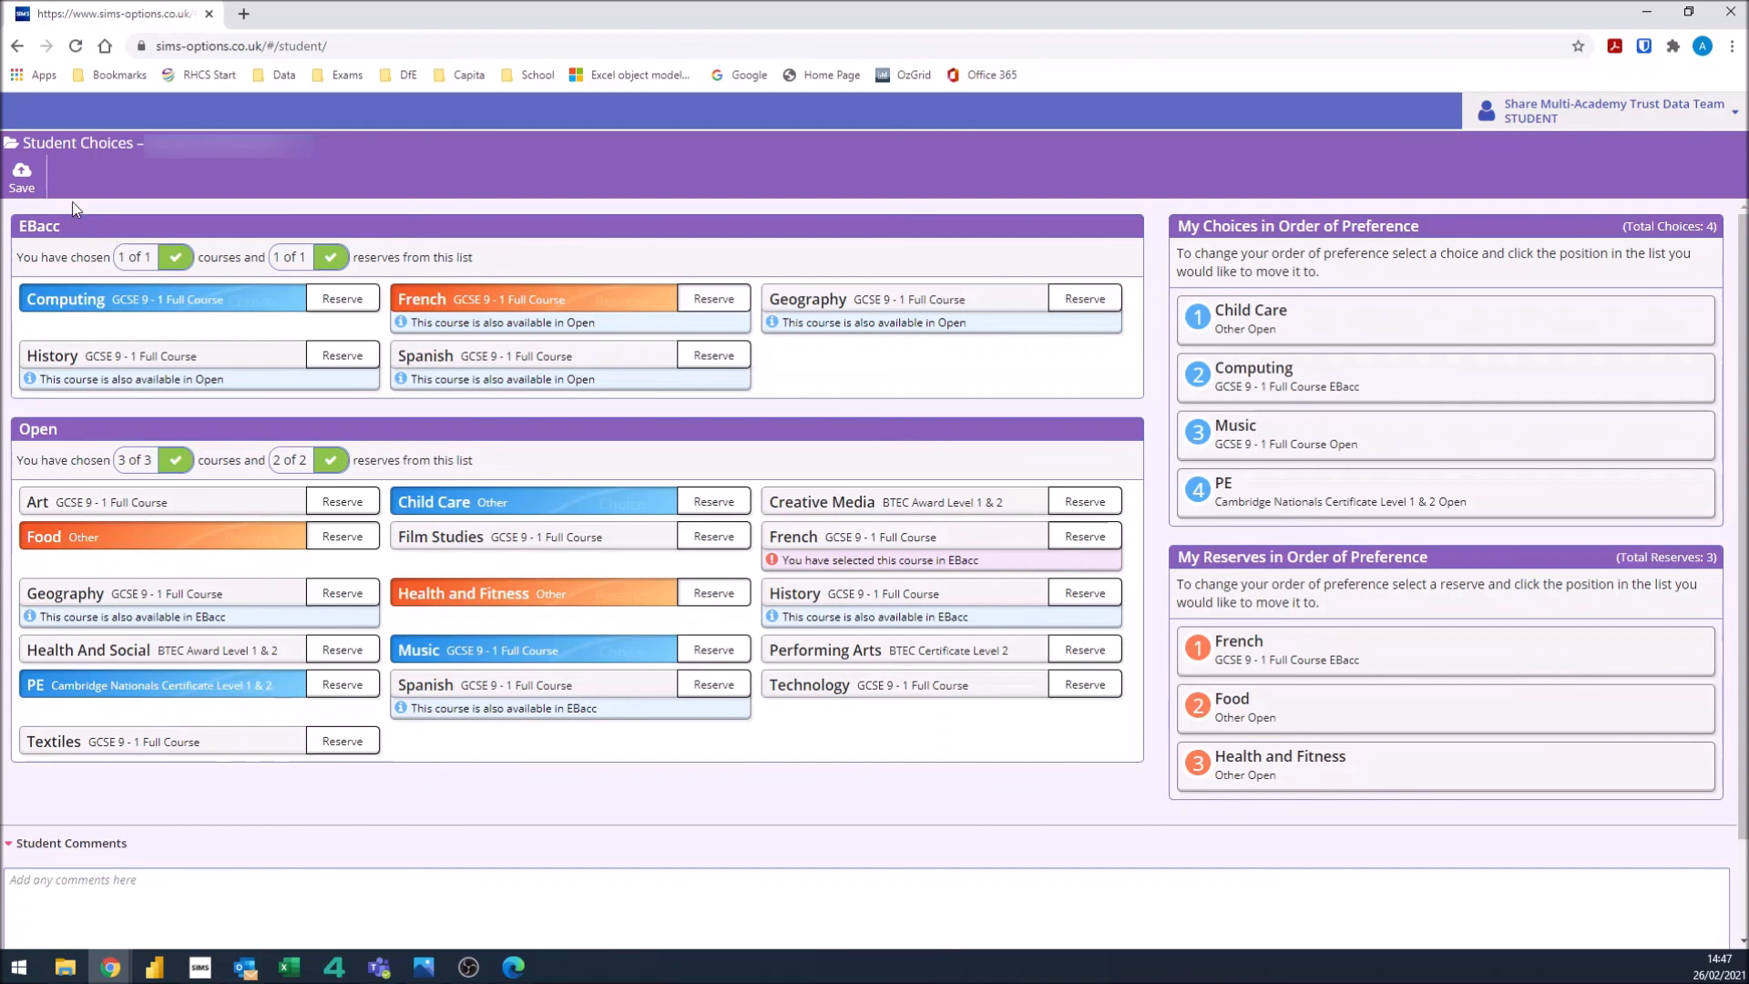
pyautogui.click(20, 176)
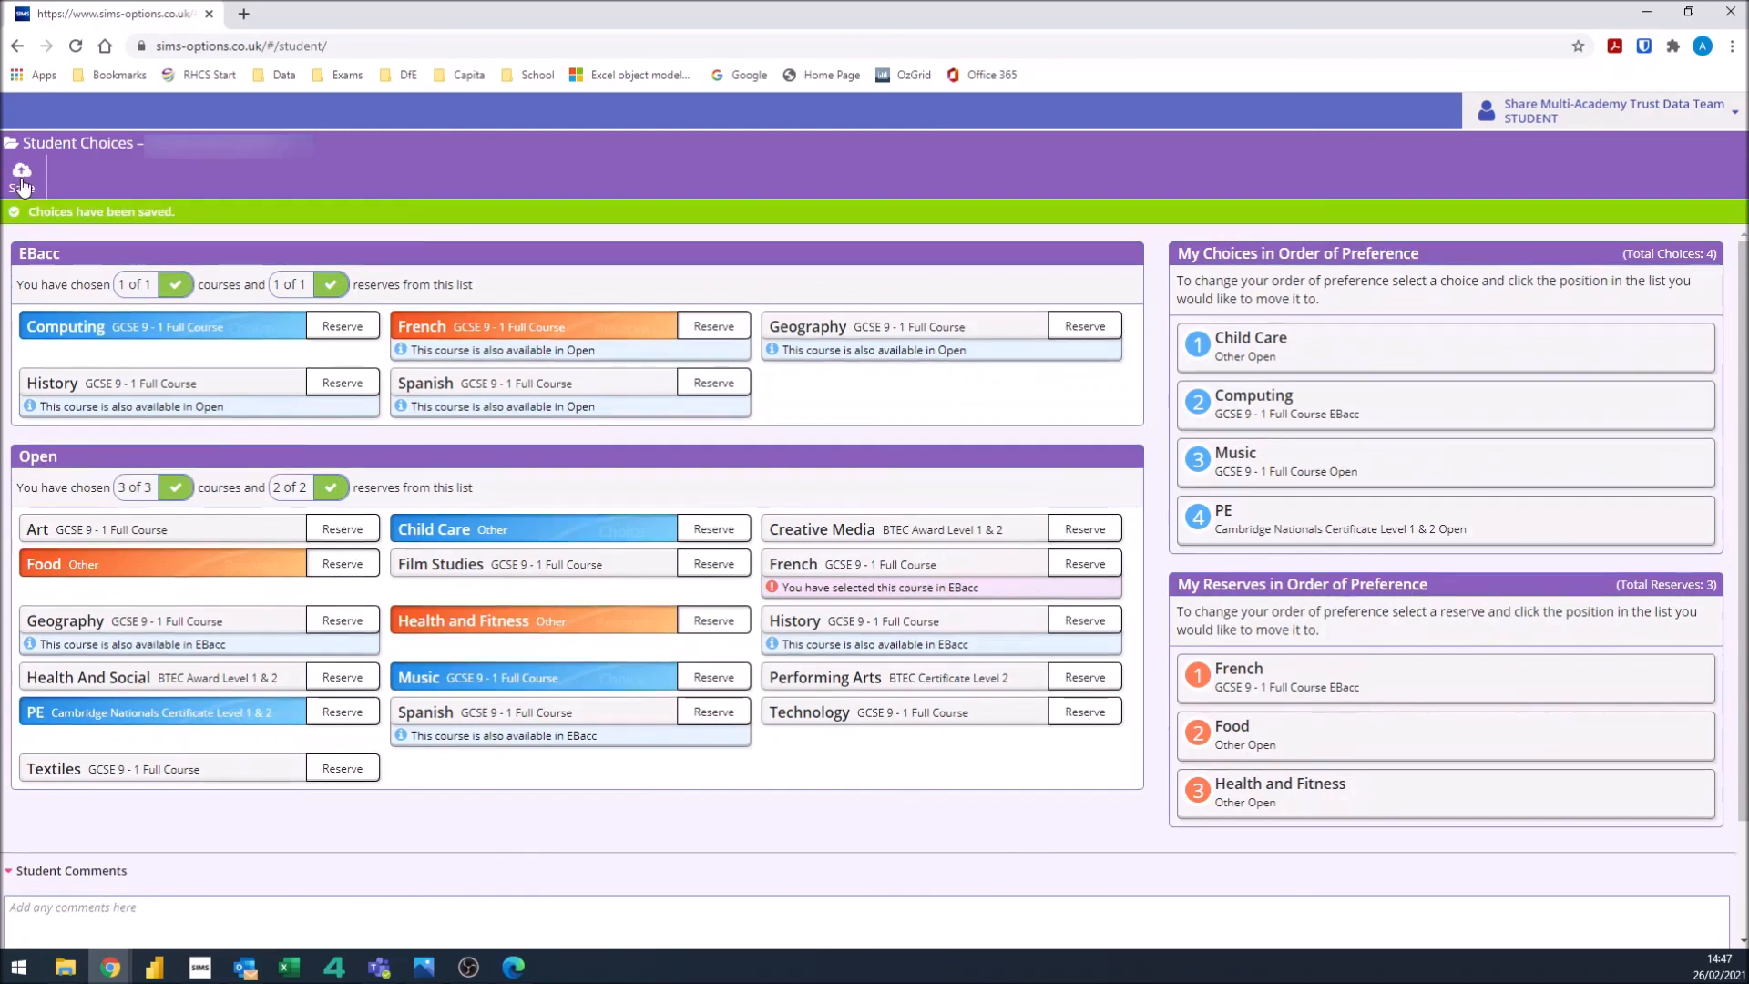